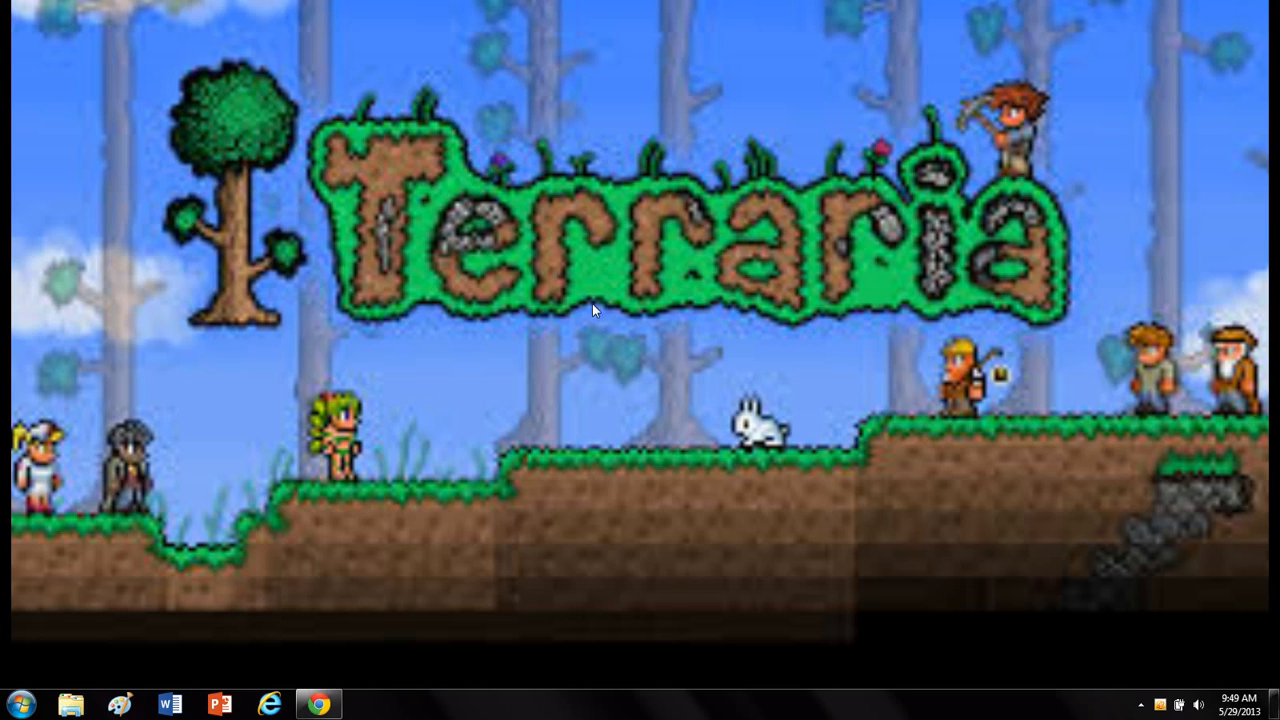
{"action": "mouse_move", "coordinate": [12, 8]}
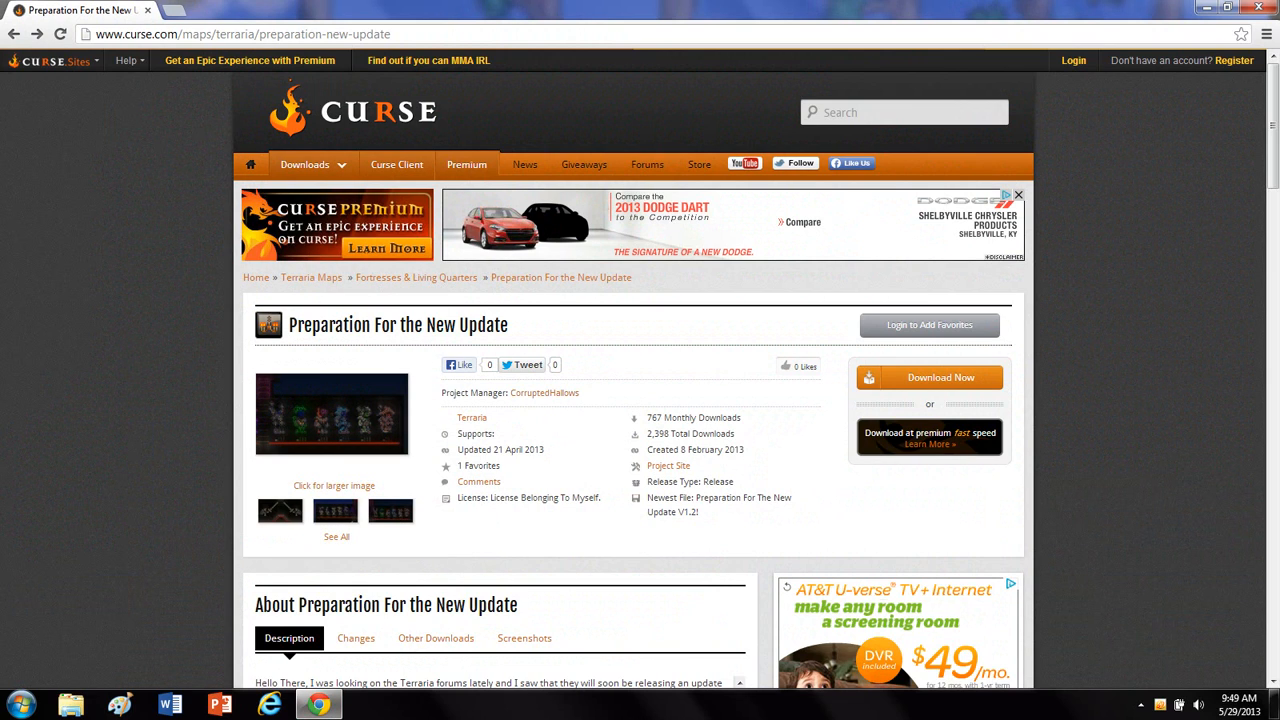
{"action": "mouse_move", "coordinate": [537, 315]}
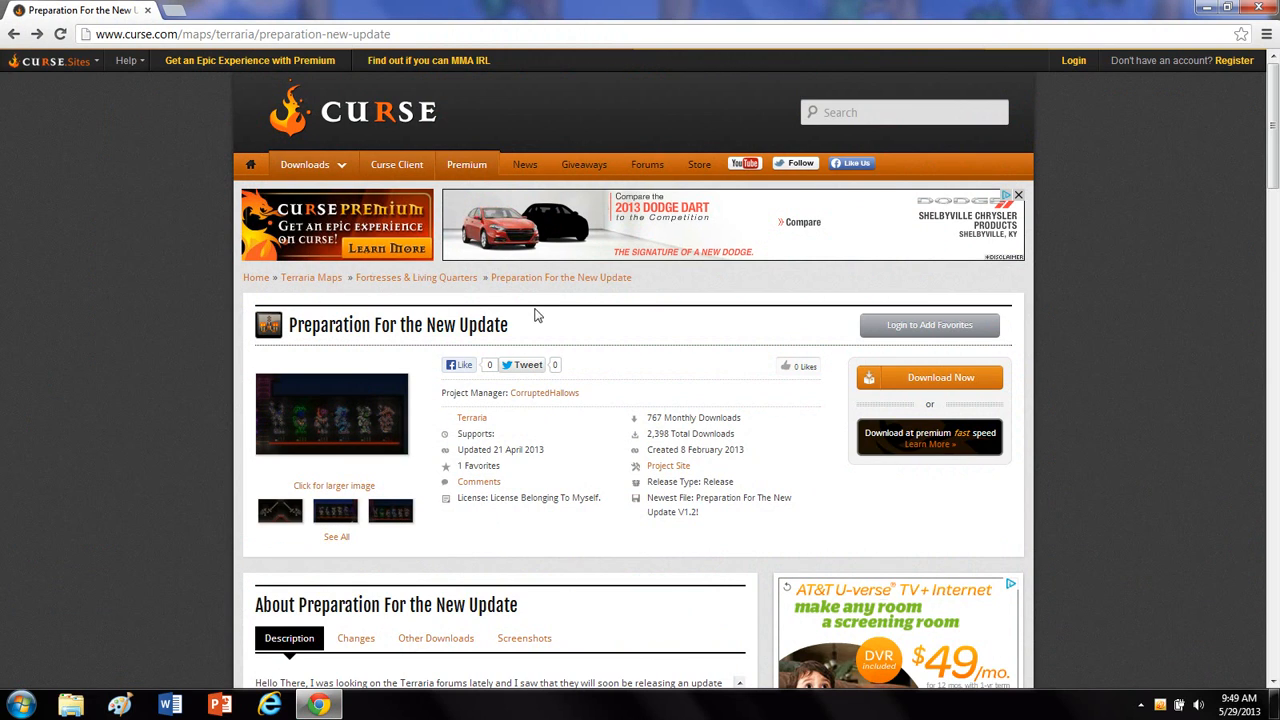
Browse the Preparation For the New Update map page and start the 3.6 MB world6.zip download.
{"action": "scroll", "scroll_direction": "down", "scroll_amount": 3}
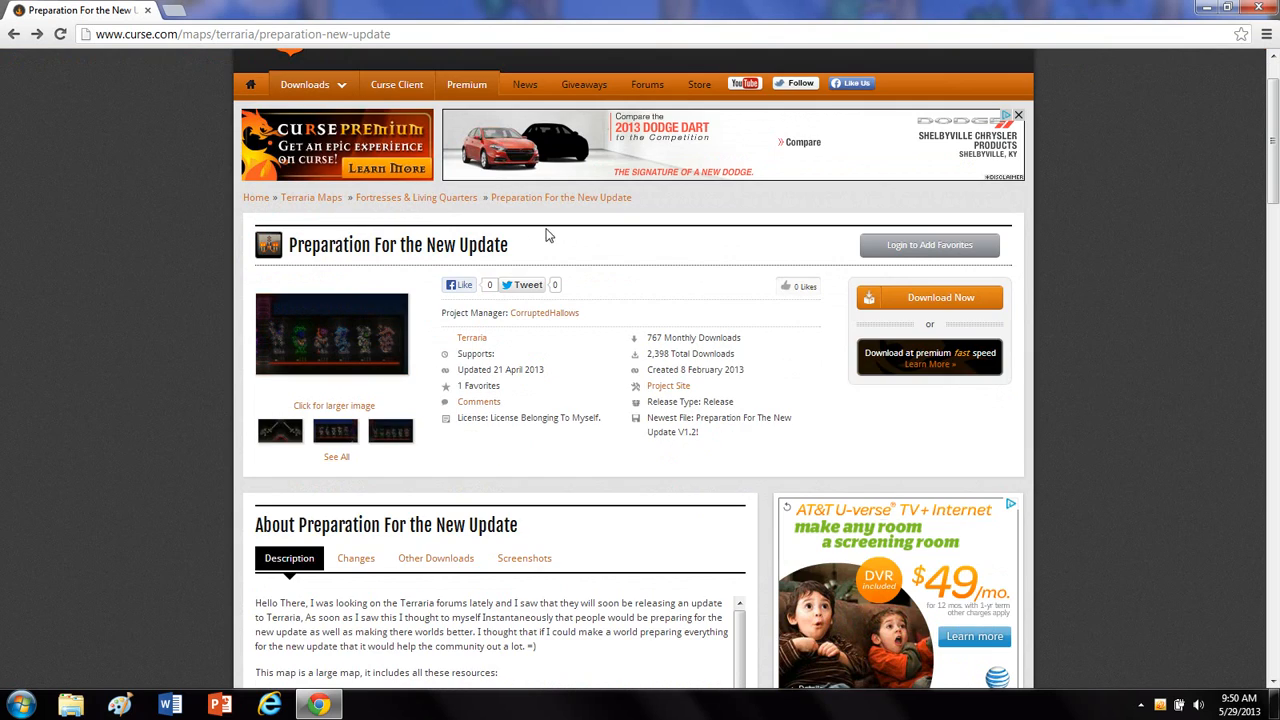
{"action": "mouse_move", "coordinate": [521, 270]}
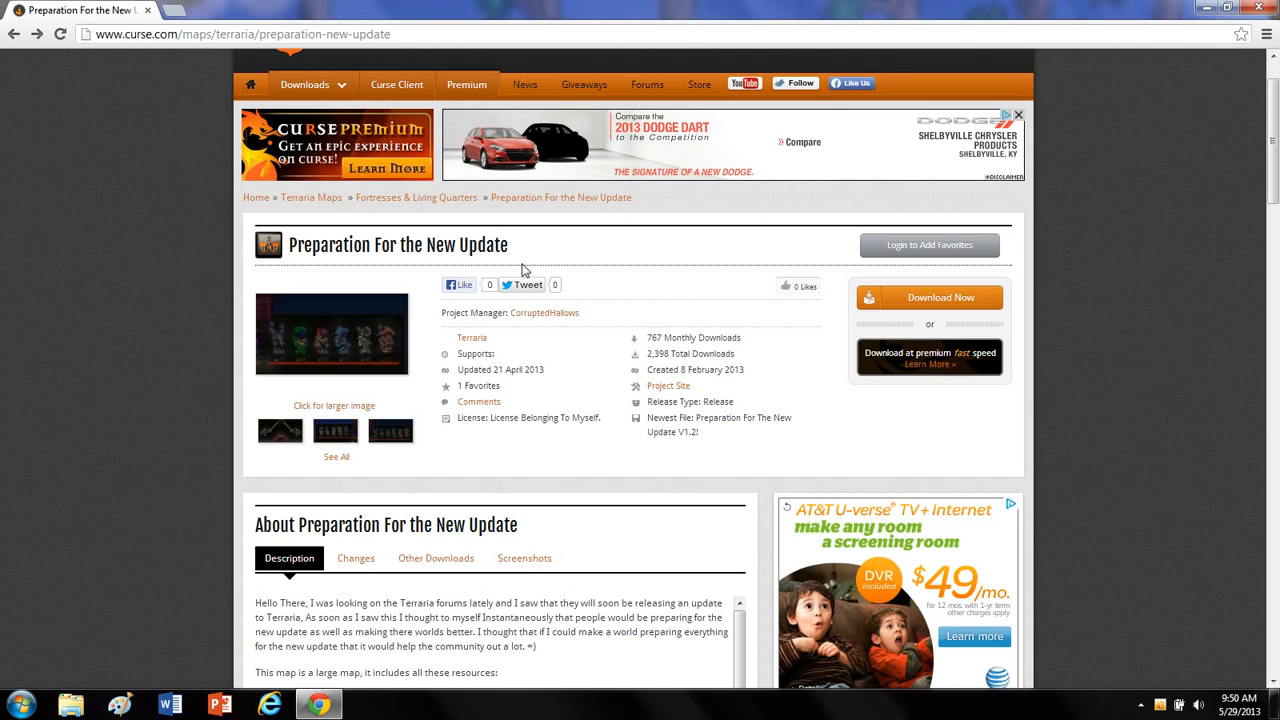
{"action": "mouse_move", "coordinate": [503, 281]}
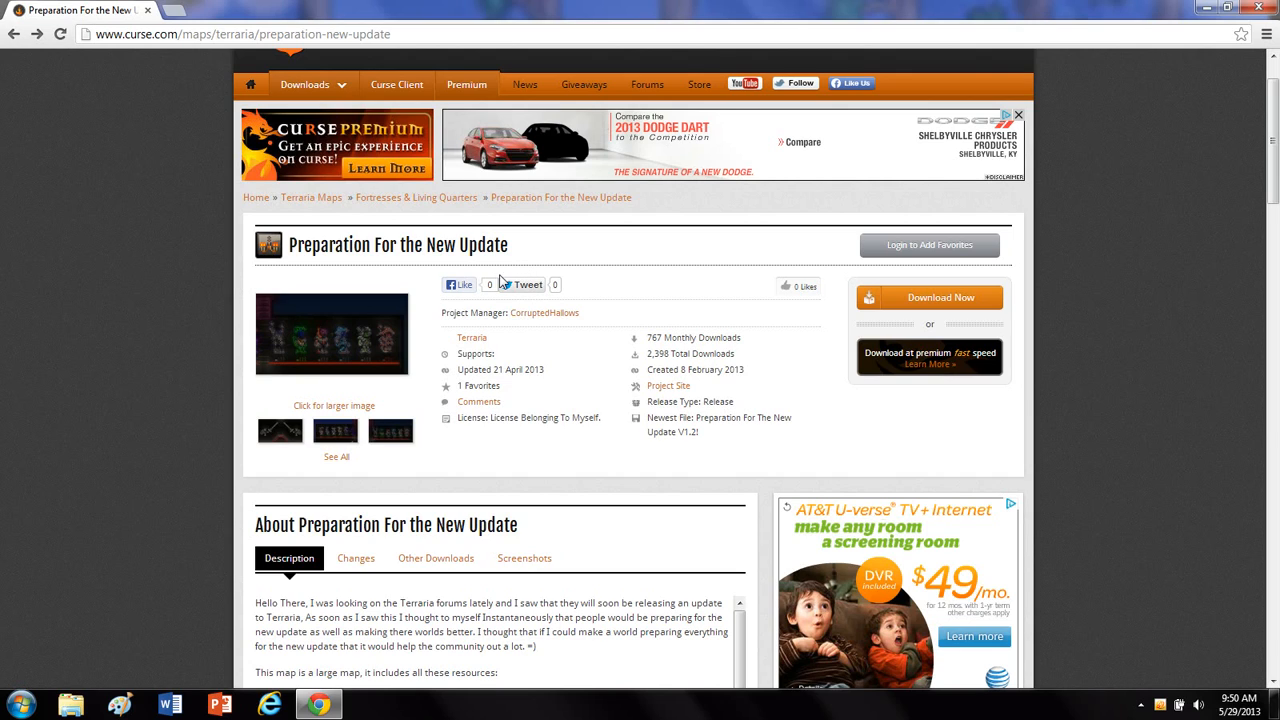
{"action": "mouse_move", "coordinate": [449, 265]}
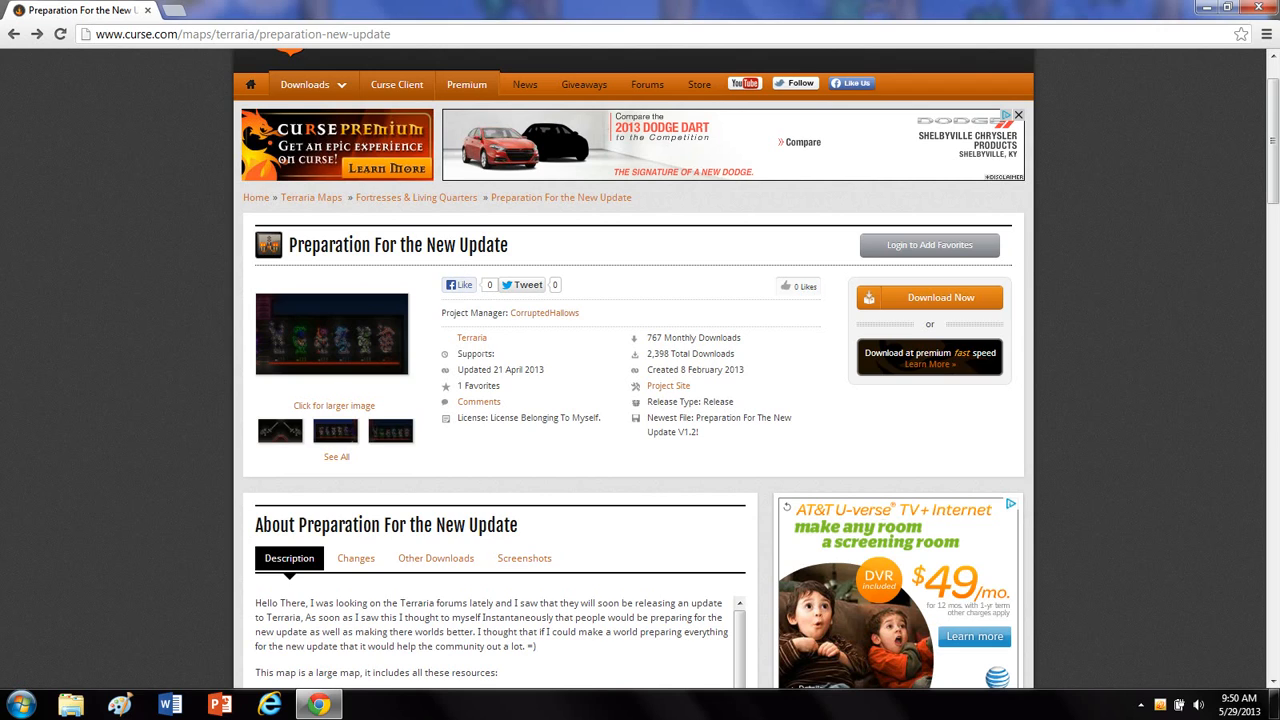
{"action": "scroll", "scroll_direction": "down", "scroll_amount": 3}
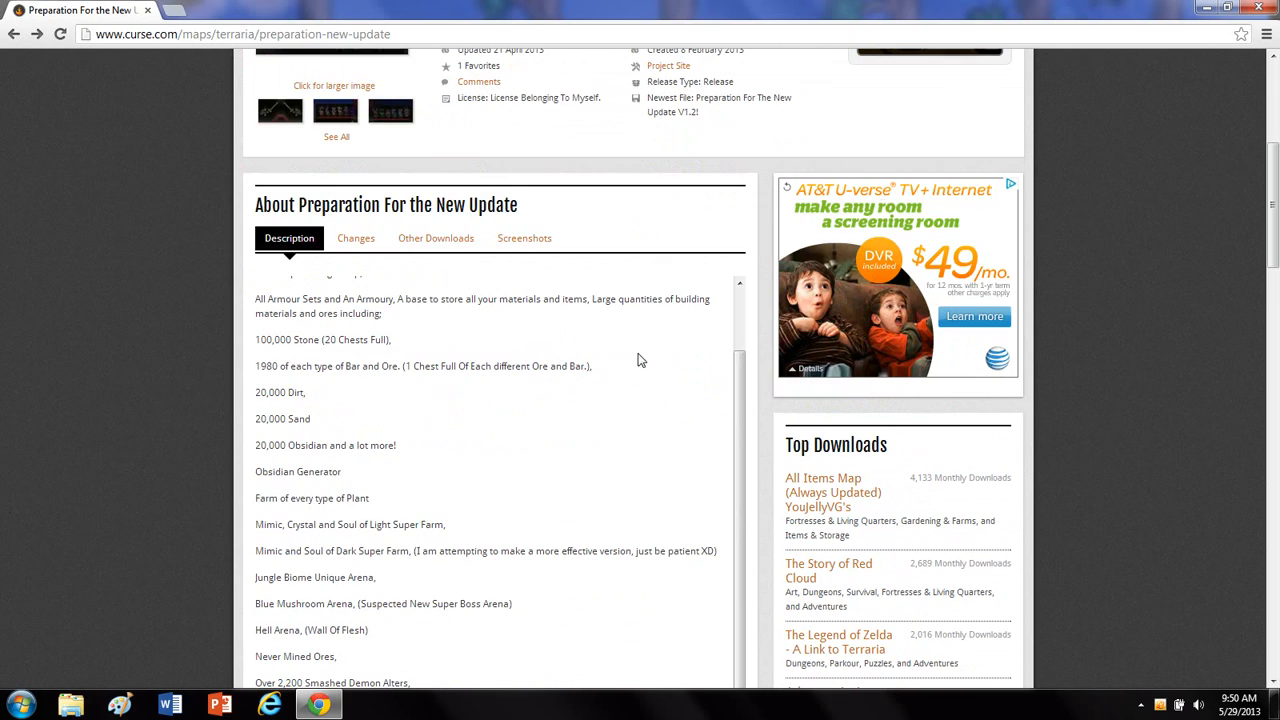
{"action": "mouse_move", "coordinate": [739, 419]}
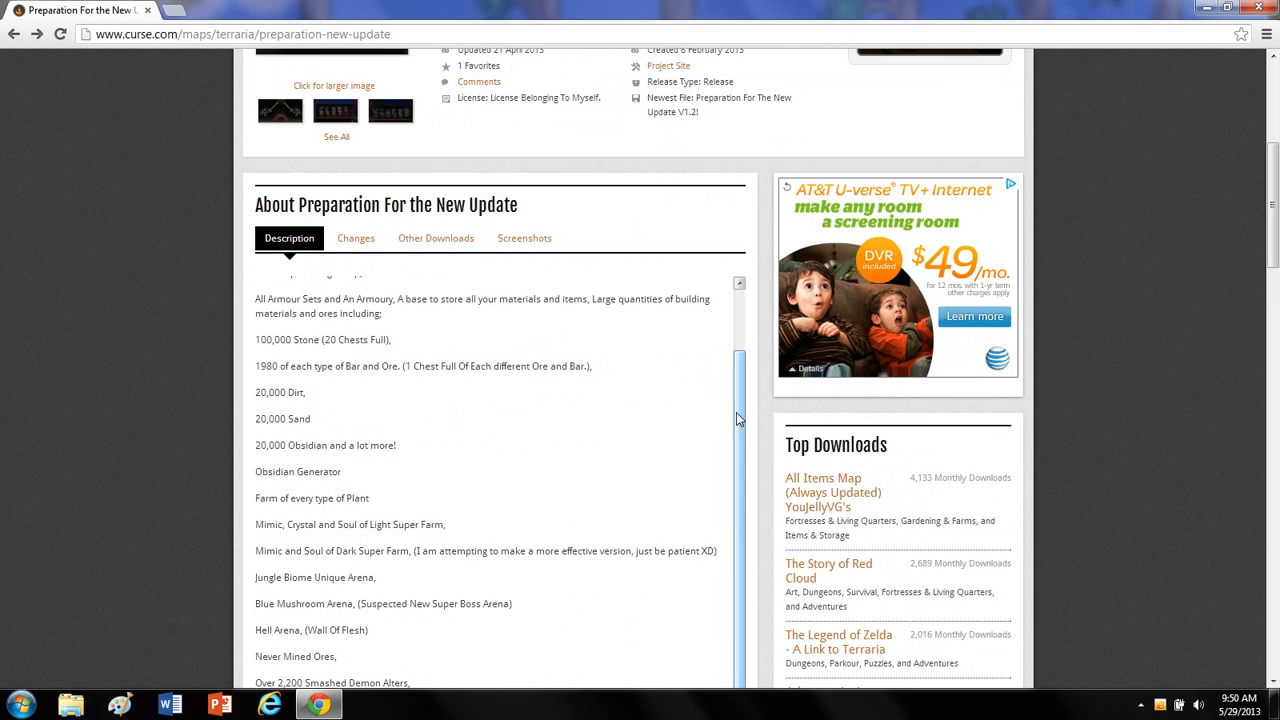
{"action": "scroll", "scroll_direction": "down", "scroll_amount": 3}
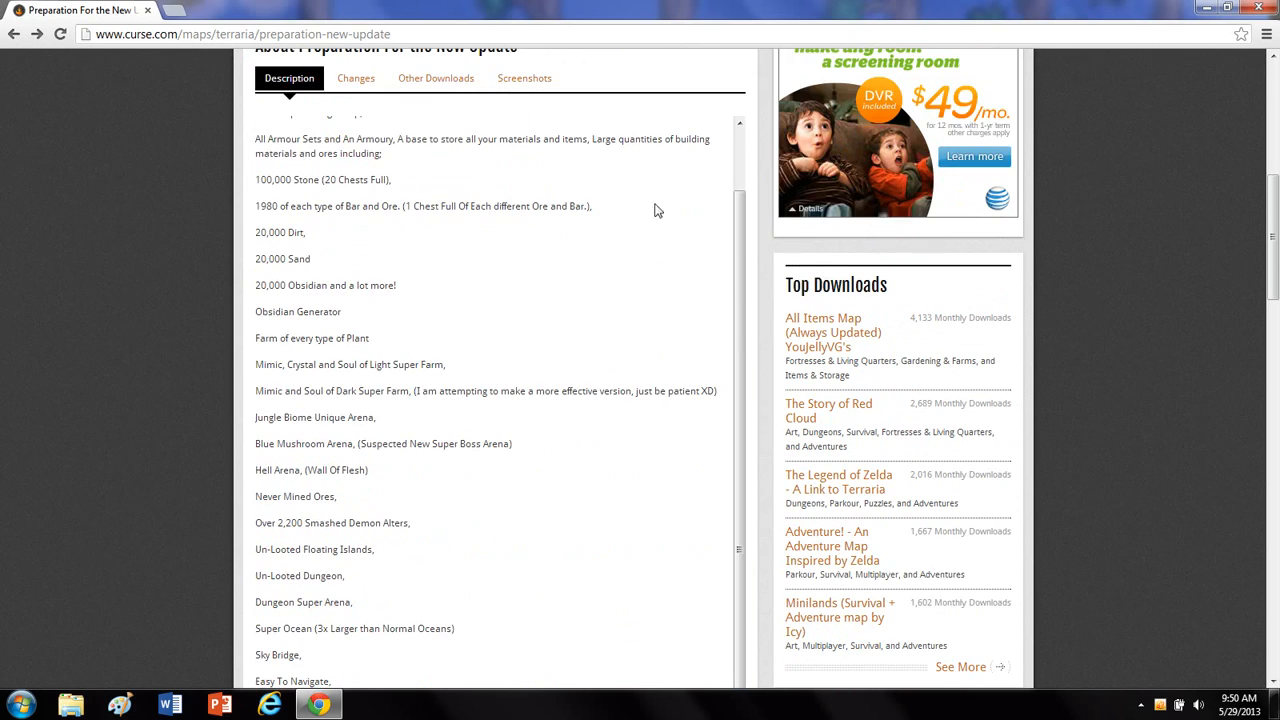
{"action": "scroll", "scroll_direction": "up", "scroll_amount": 3}
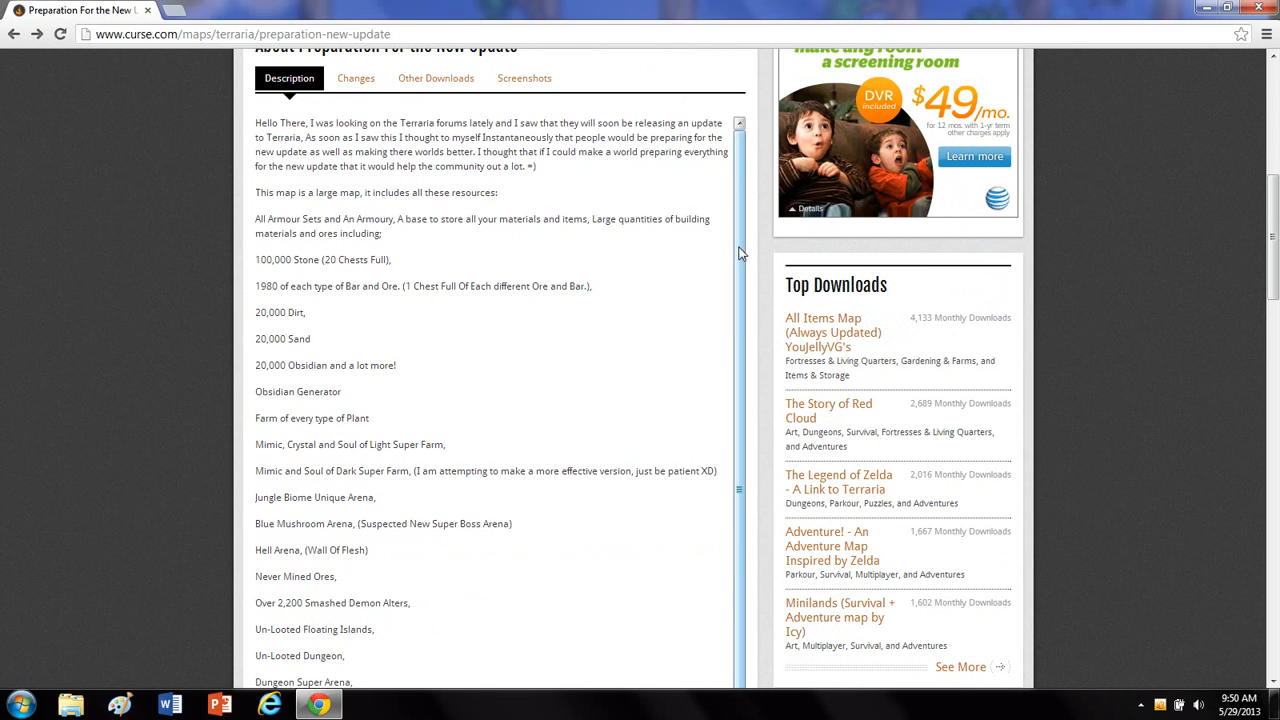
{"action": "scroll", "scroll_direction": "down", "scroll_amount": 3}
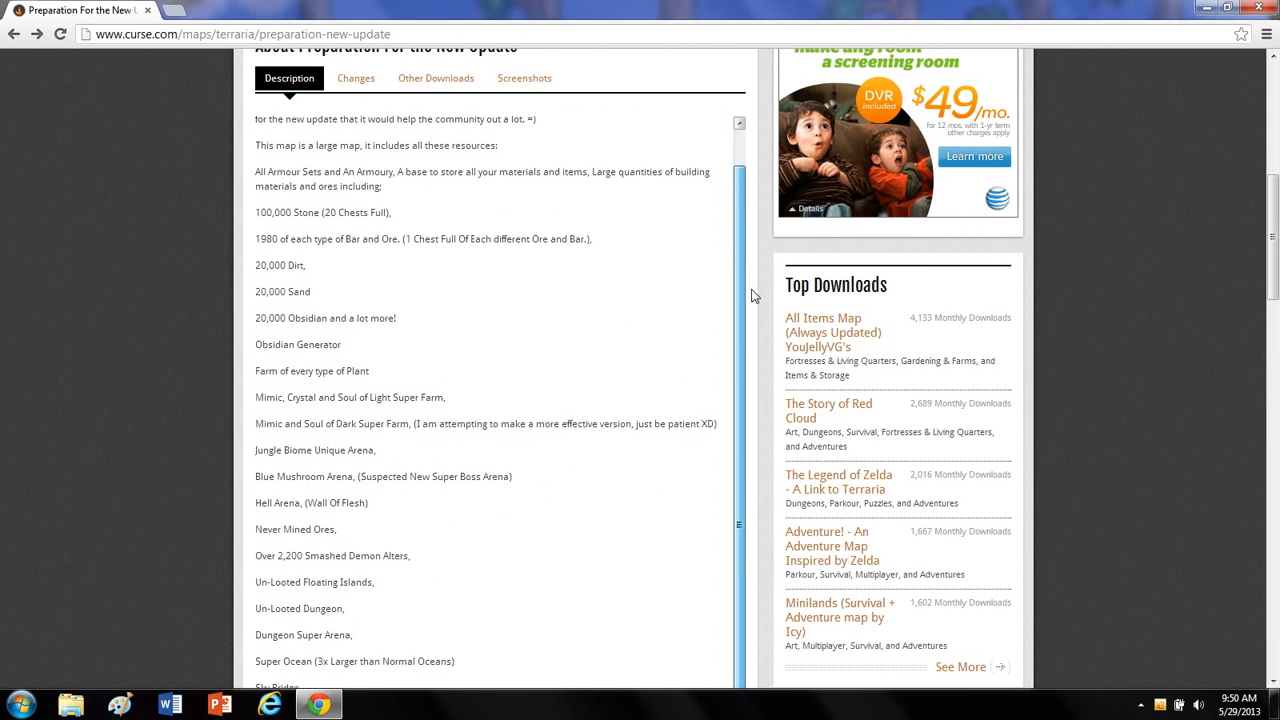
{"action": "scroll", "scroll_direction": "down", "scroll_amount": 3}
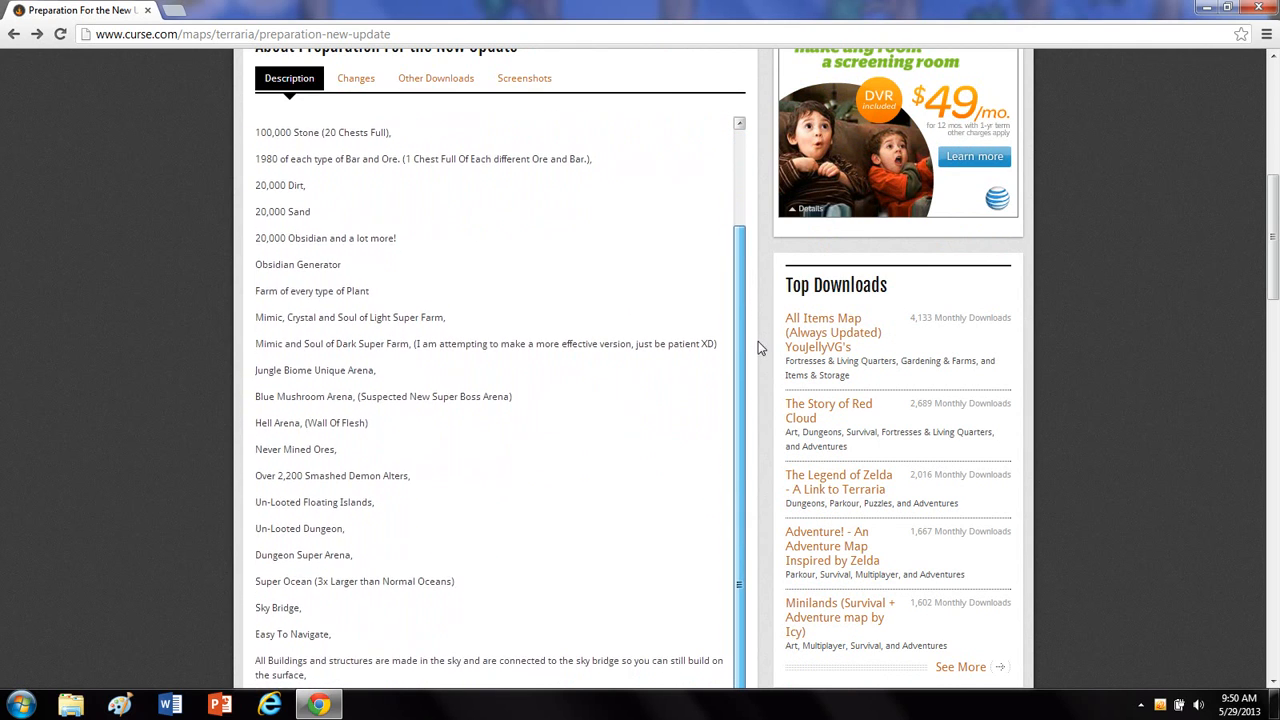
{"action": "scroll", "scroll_direction": "down", "scroll_amount": 3}
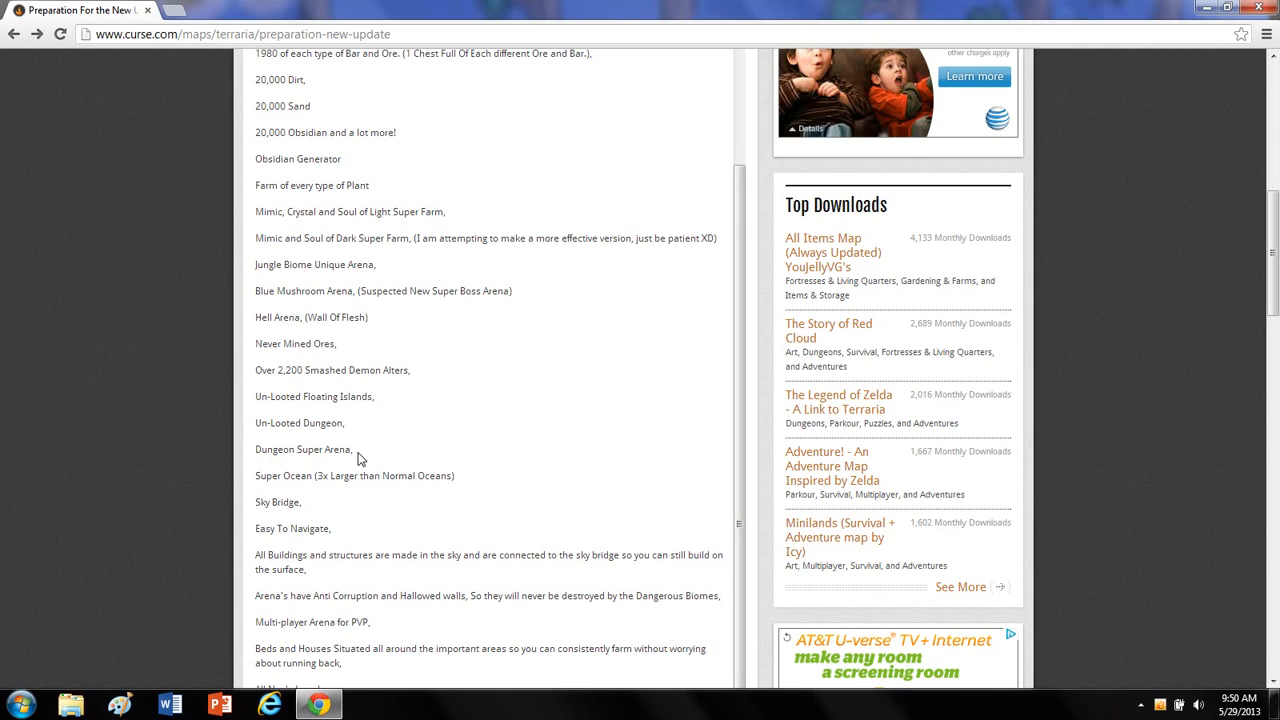
{"action": "mouse_move", "coordinate": [718, 414]}
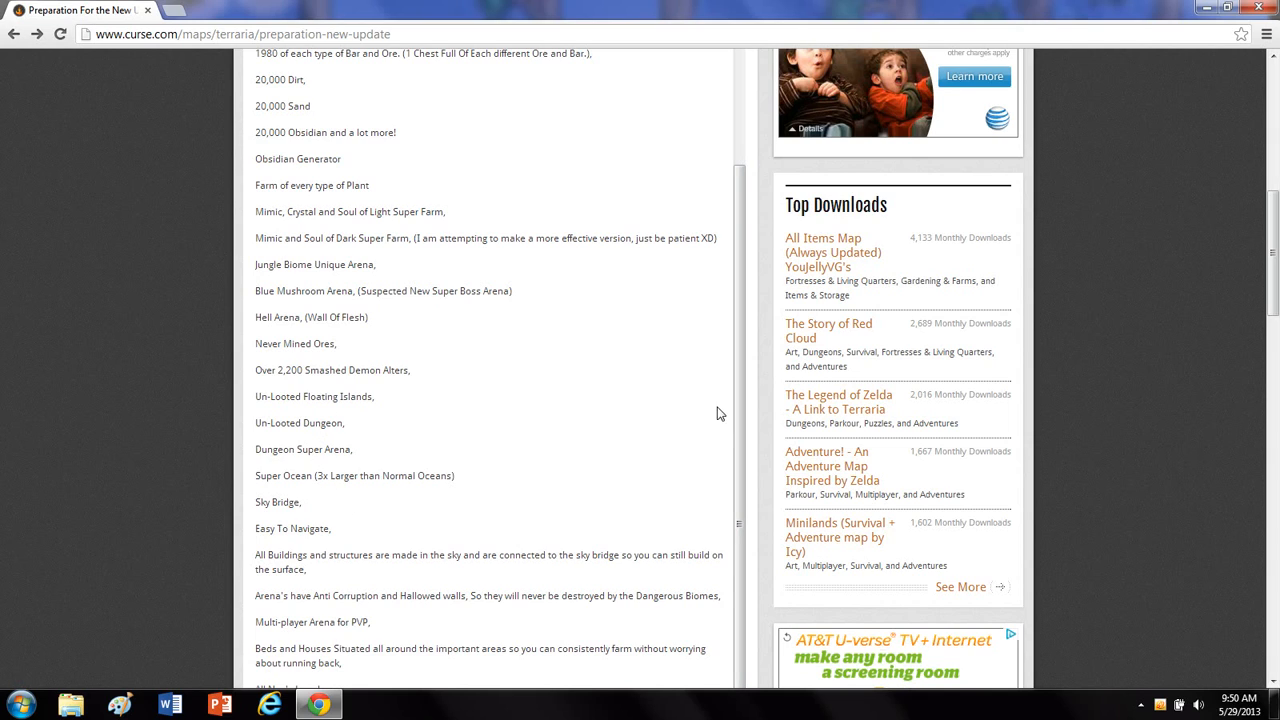
{"action": "scroll", "scroll_direction": "up", "scroll_amount": 3}
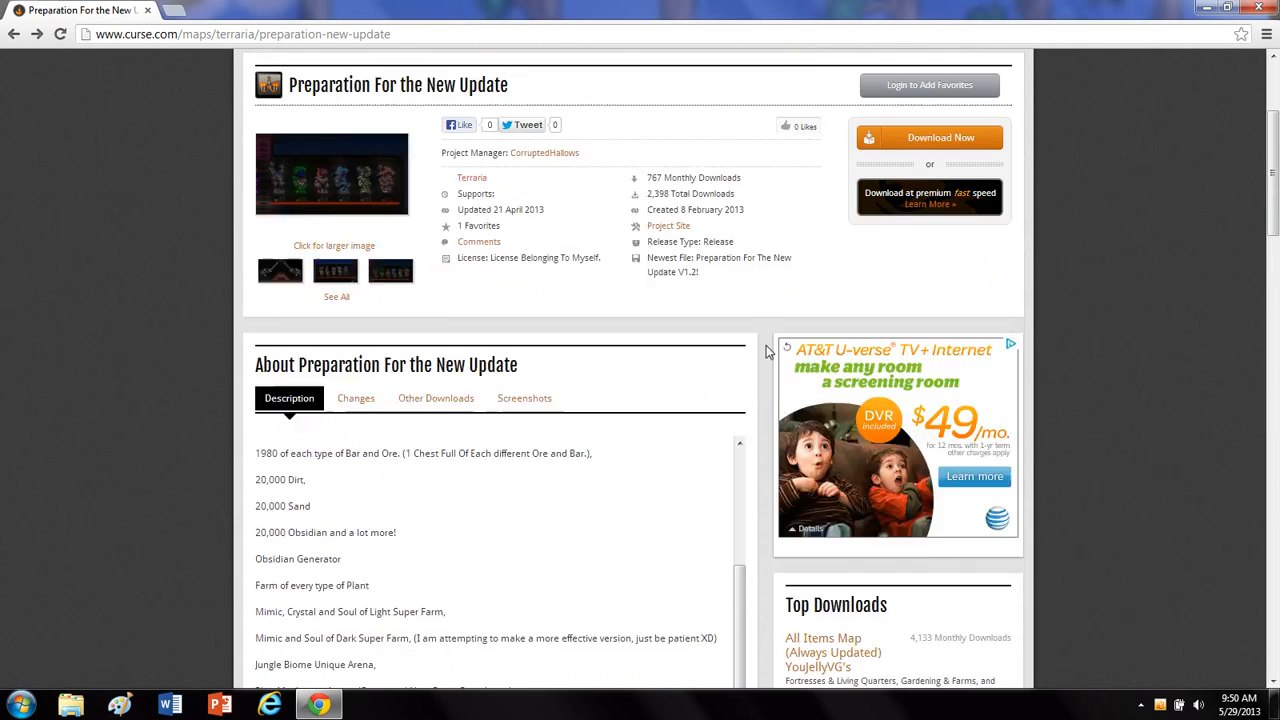
{"action": "scroll", "scroll_direction": "up", "scroll_amount": 3}
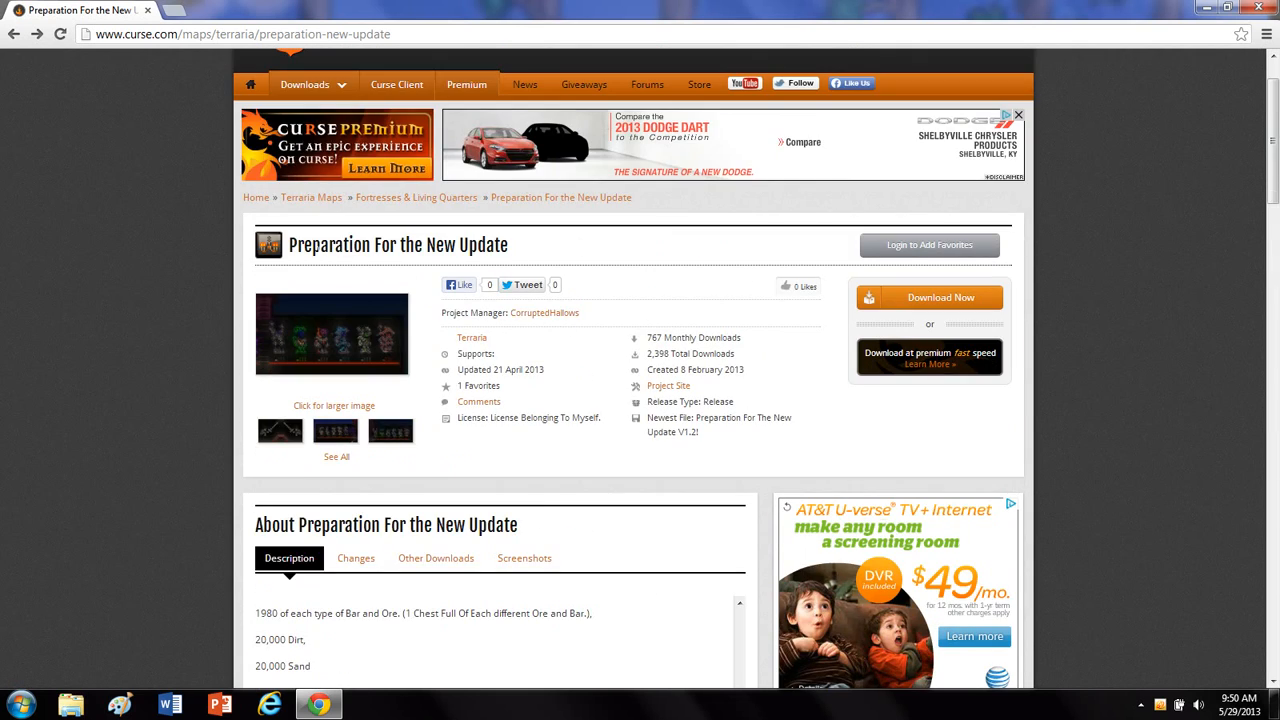
{"action": "mouse_move", "coordinate": [575, 313]}
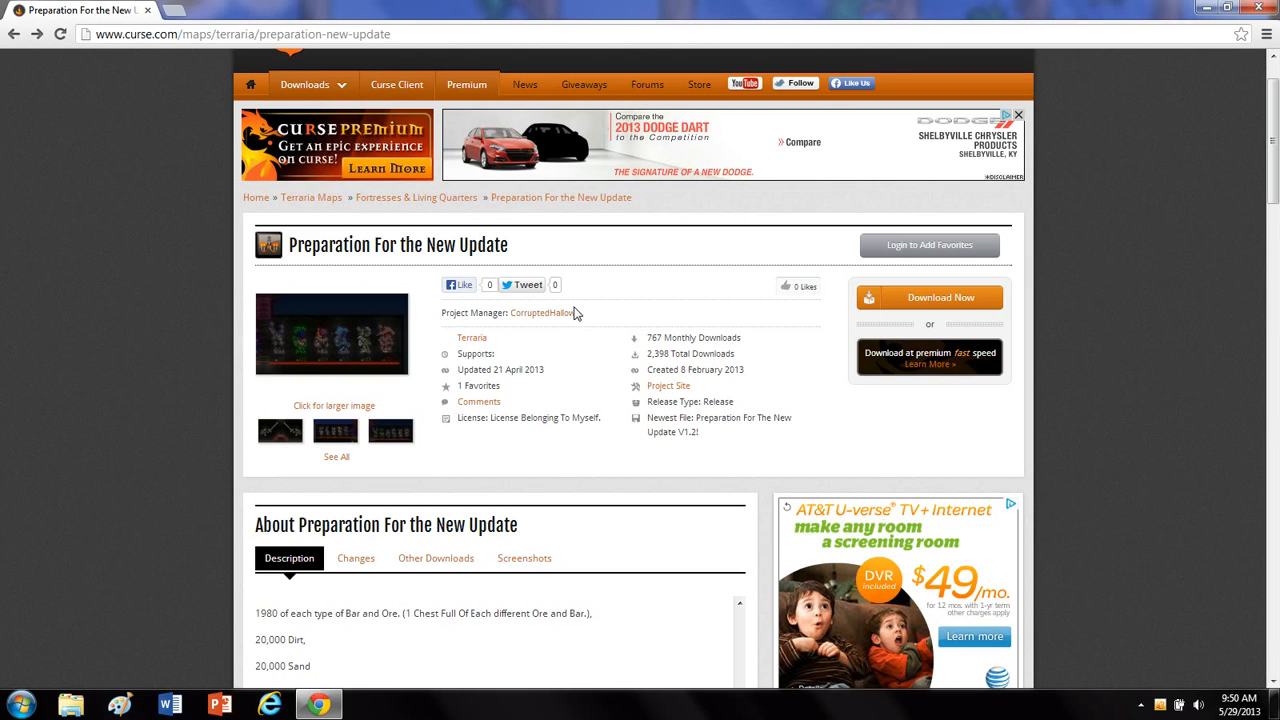
{"action": "mouse_move", "coordinate": [928, 297]}
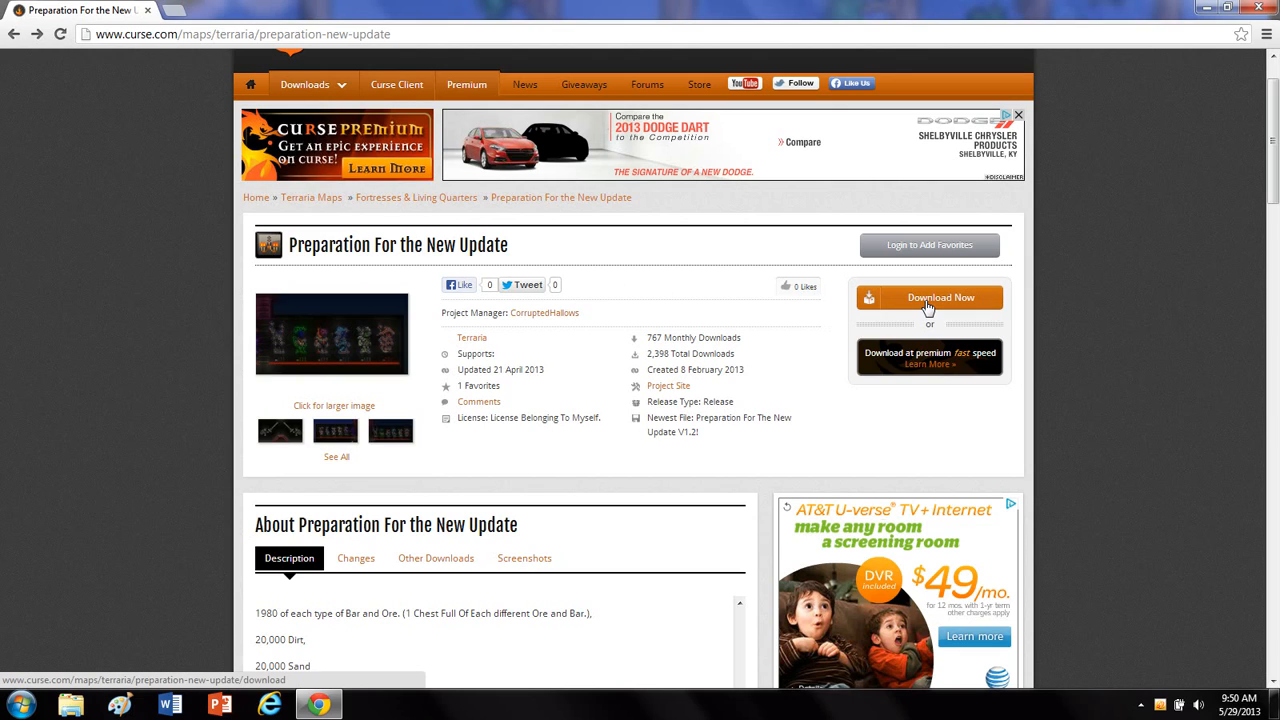
{"action": "mouse_move", "coordinate": [945, 303]}
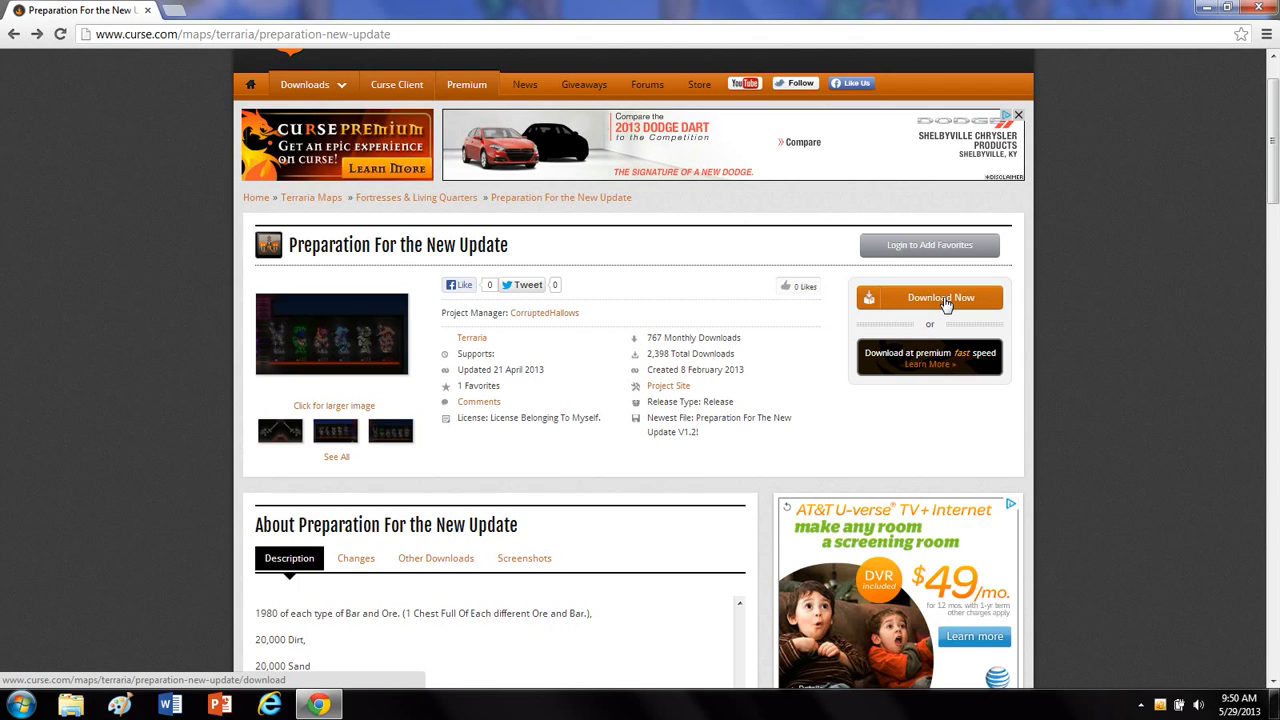
{"action": "left_click", "coordinate": [929, 297]}
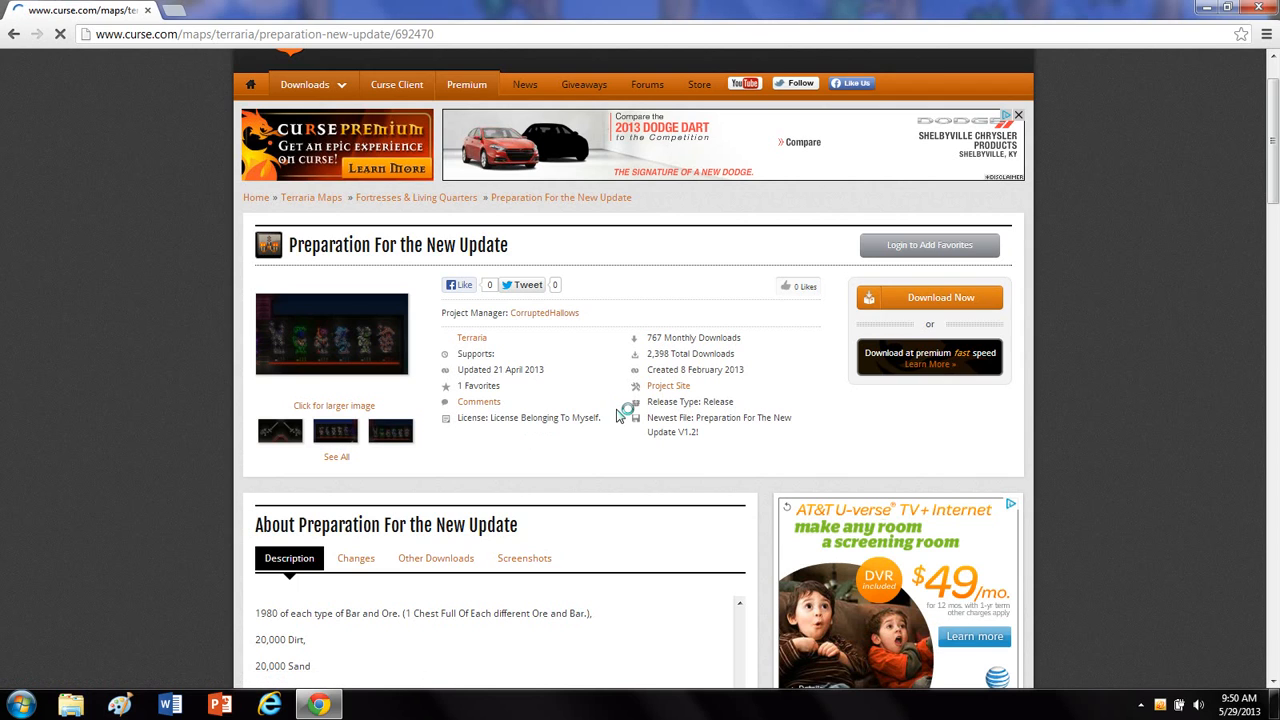
{"action": "left_click", "coordinate": [940, 297]}
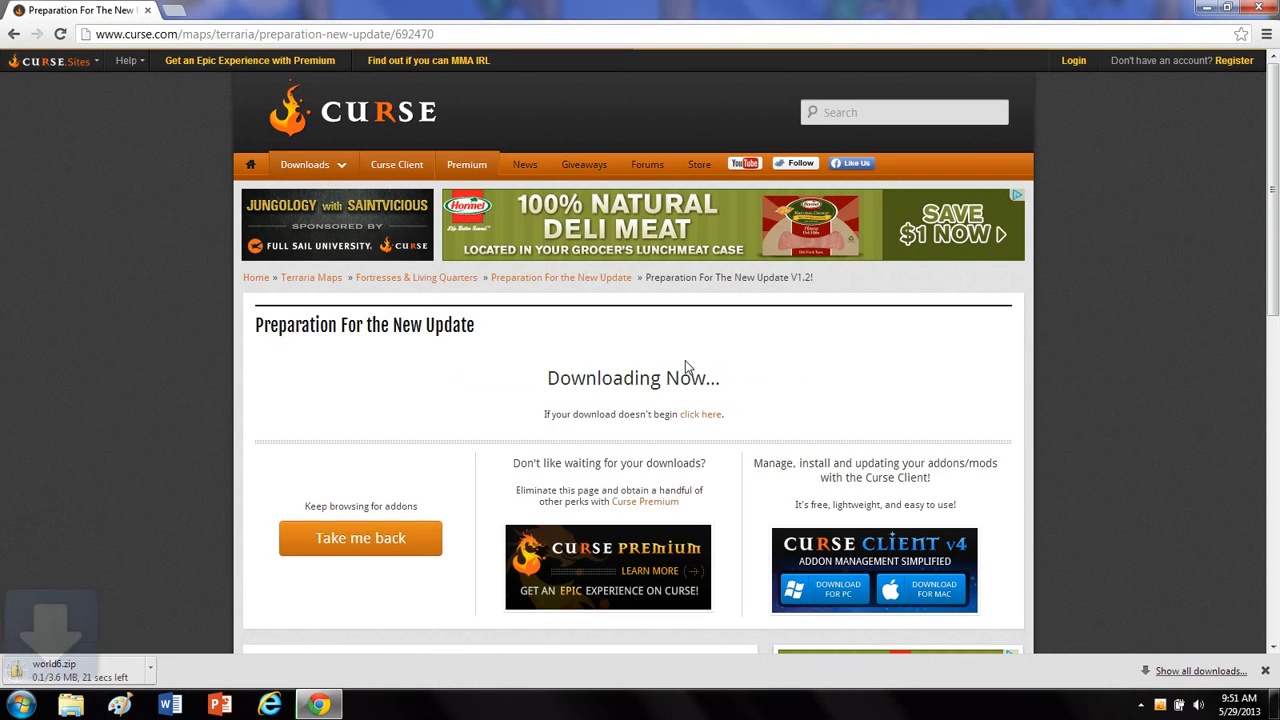
{"action": "mouse_move", "coordinate": [462, 303]}
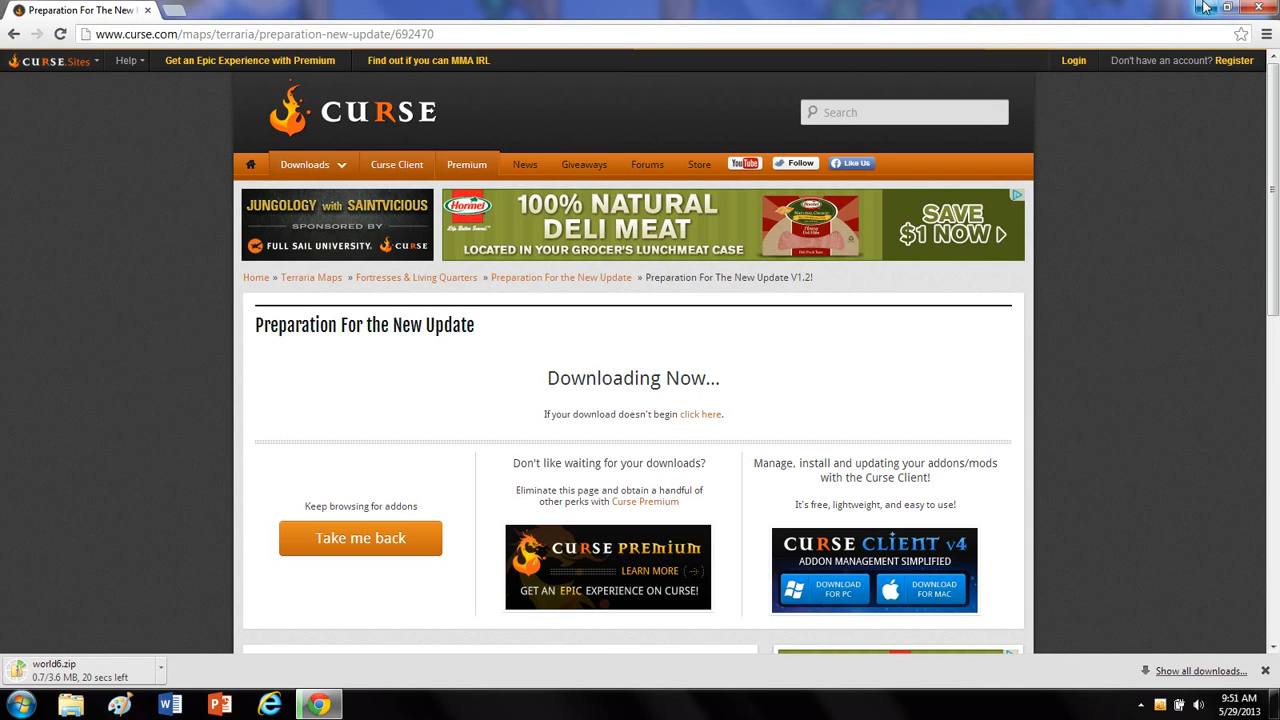
{"action": "mouse_move", "coordinate": [1095, 7]}
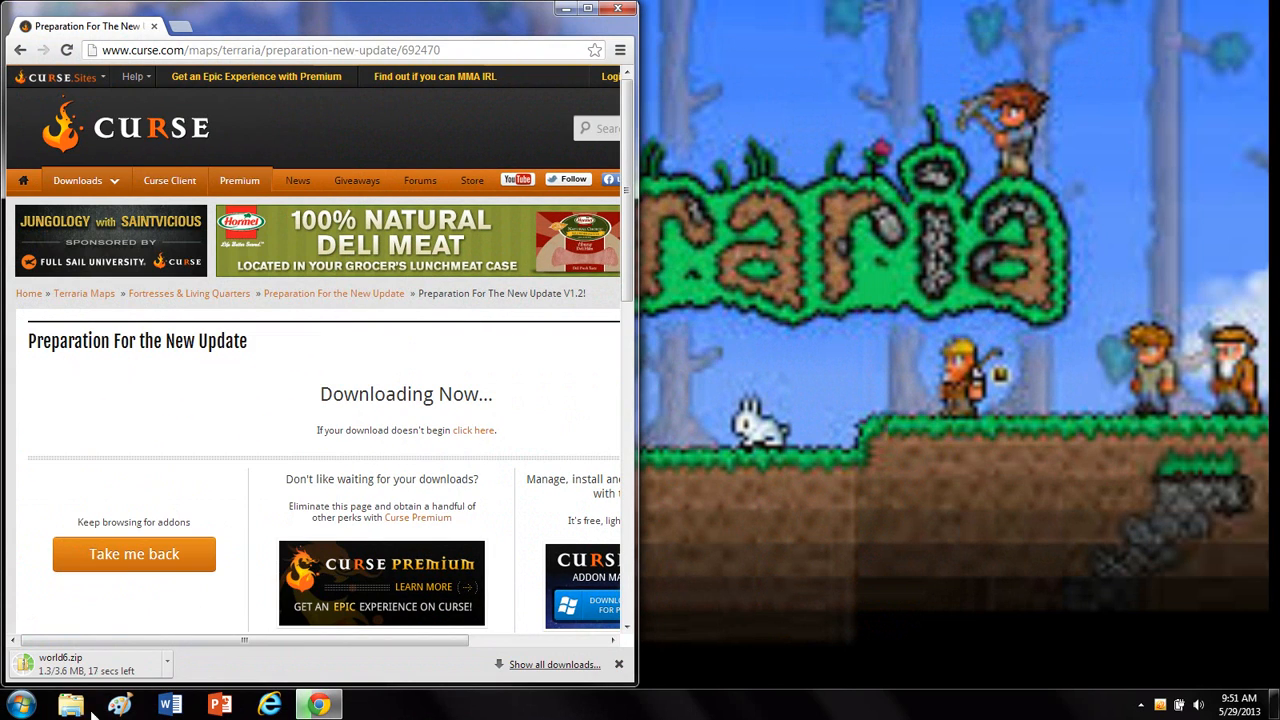
Open a file browser and navigate to My Games > Terraria > Worlds.
{"action": "left_click", "coordinate": [70, 705]}
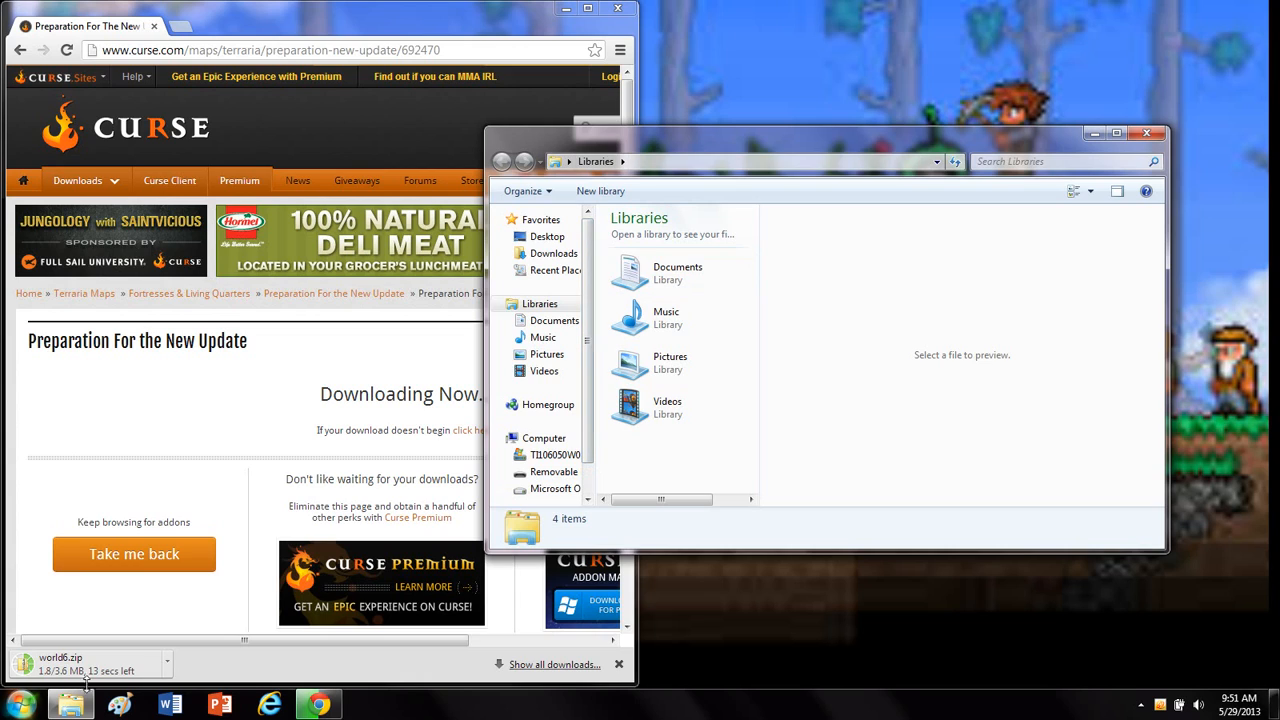
{"action": "mouse_move", "coordinate": [660, 318]}
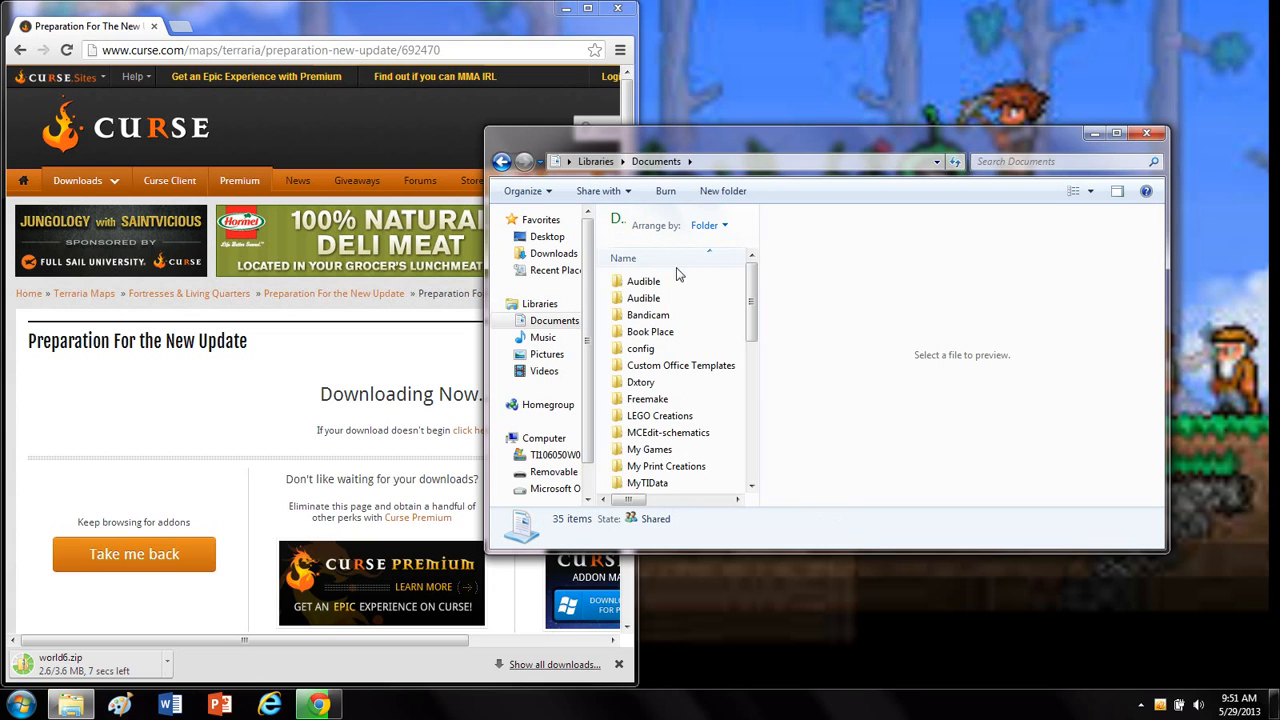
{"action": "scroll", "scroll_direction": "down", "scroll_amount": 3}
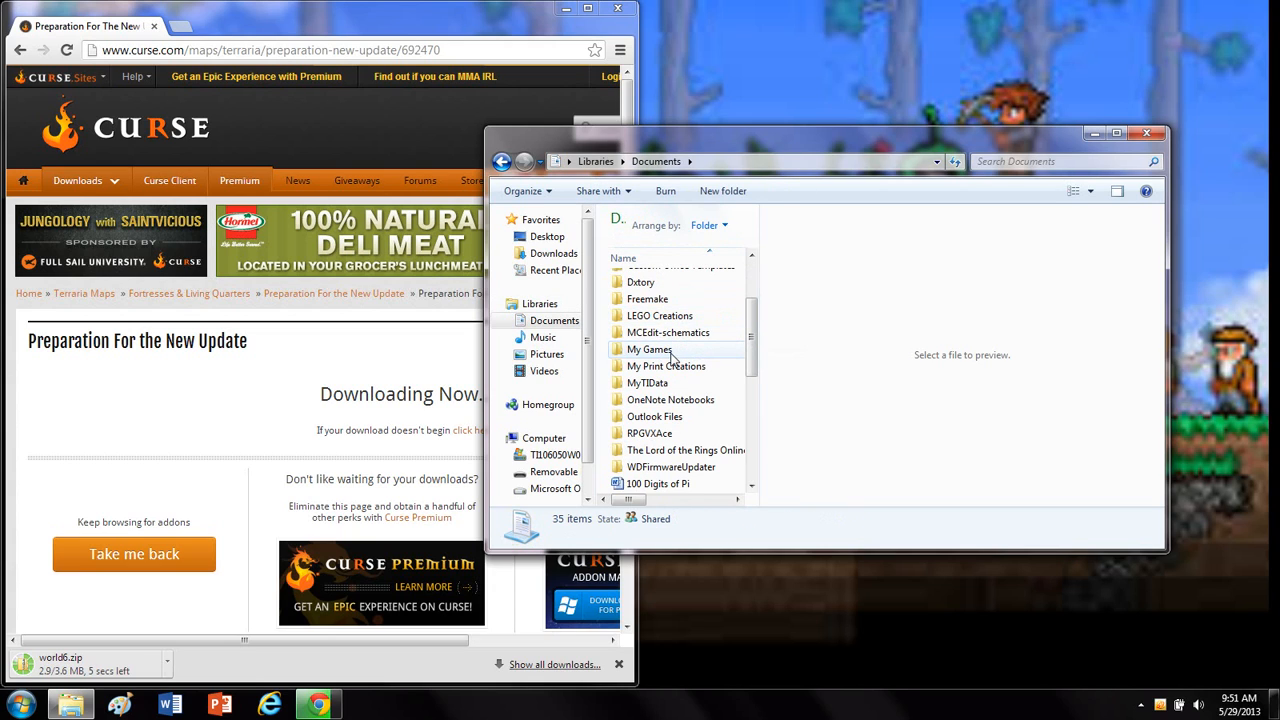
{"action": "double_click", "coordinate": [650, 349]}
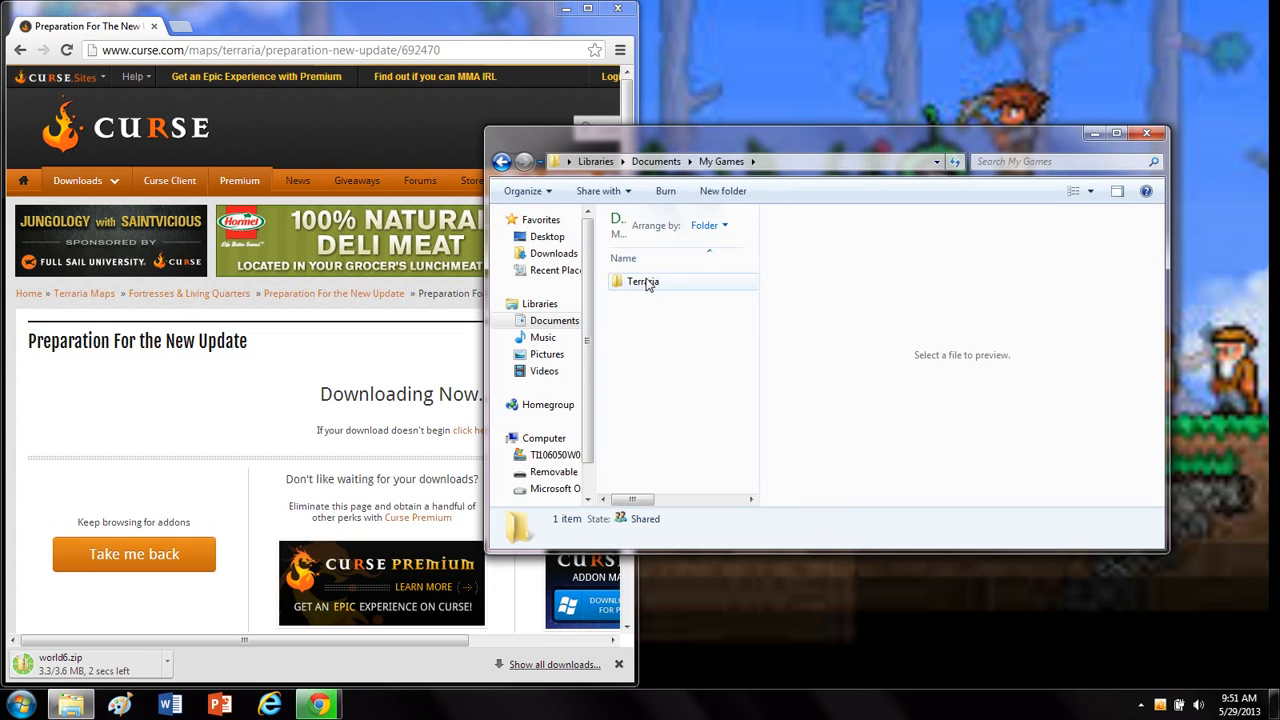
{"action": "double_click", "coordinate": [643, 281]}
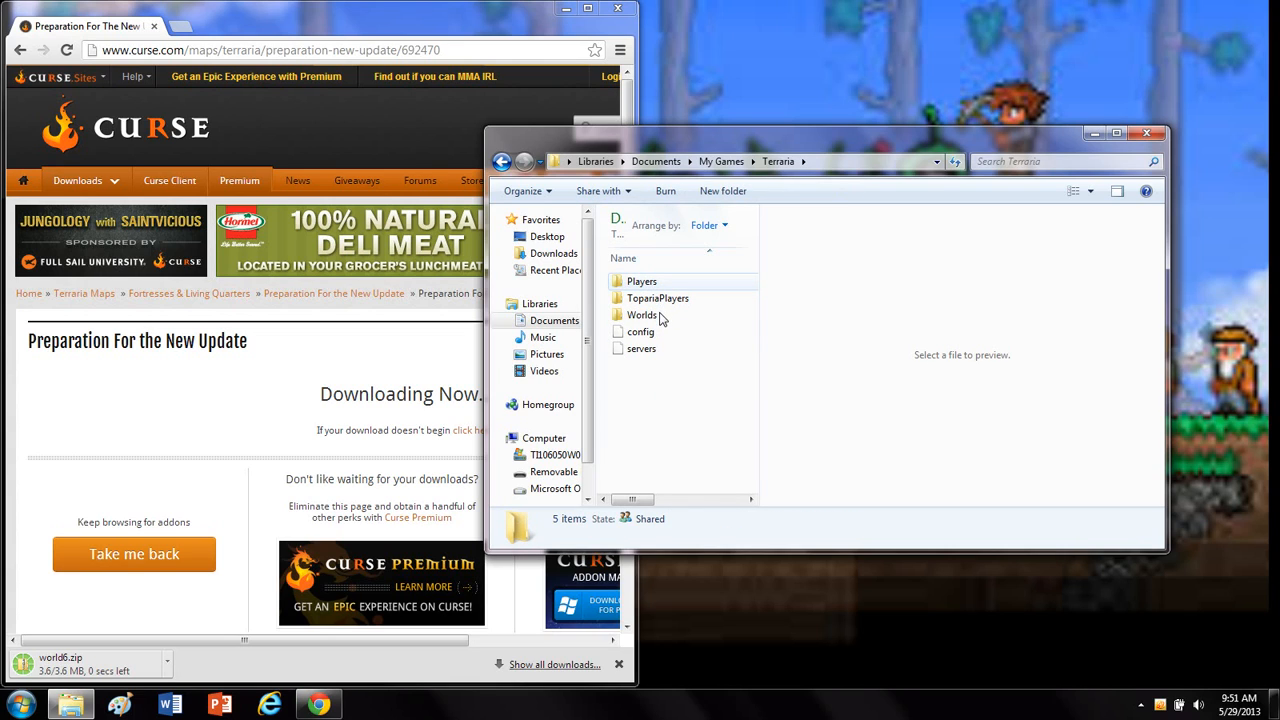
{"action": "double_click", "coordinate": [641, 314]}
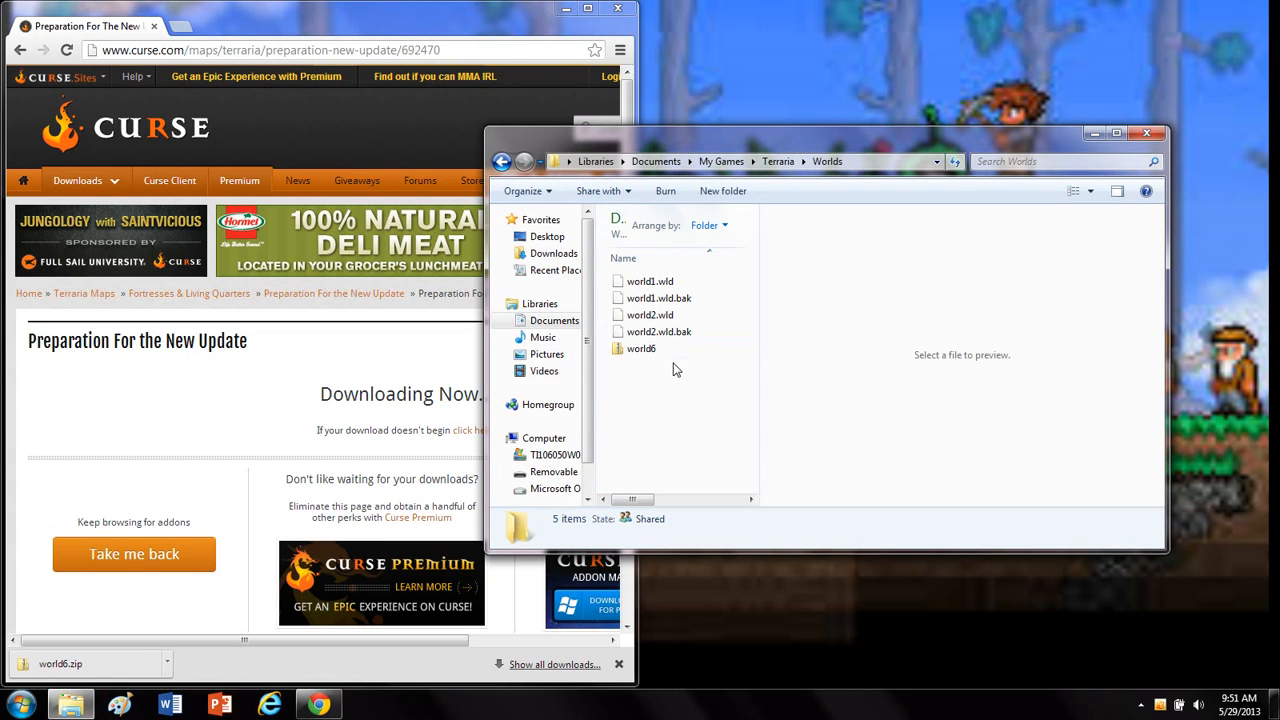
Extract All of world6.zip into a world6 folder beside it.
{"action": "right_click", "coordinate": [641, 348]}
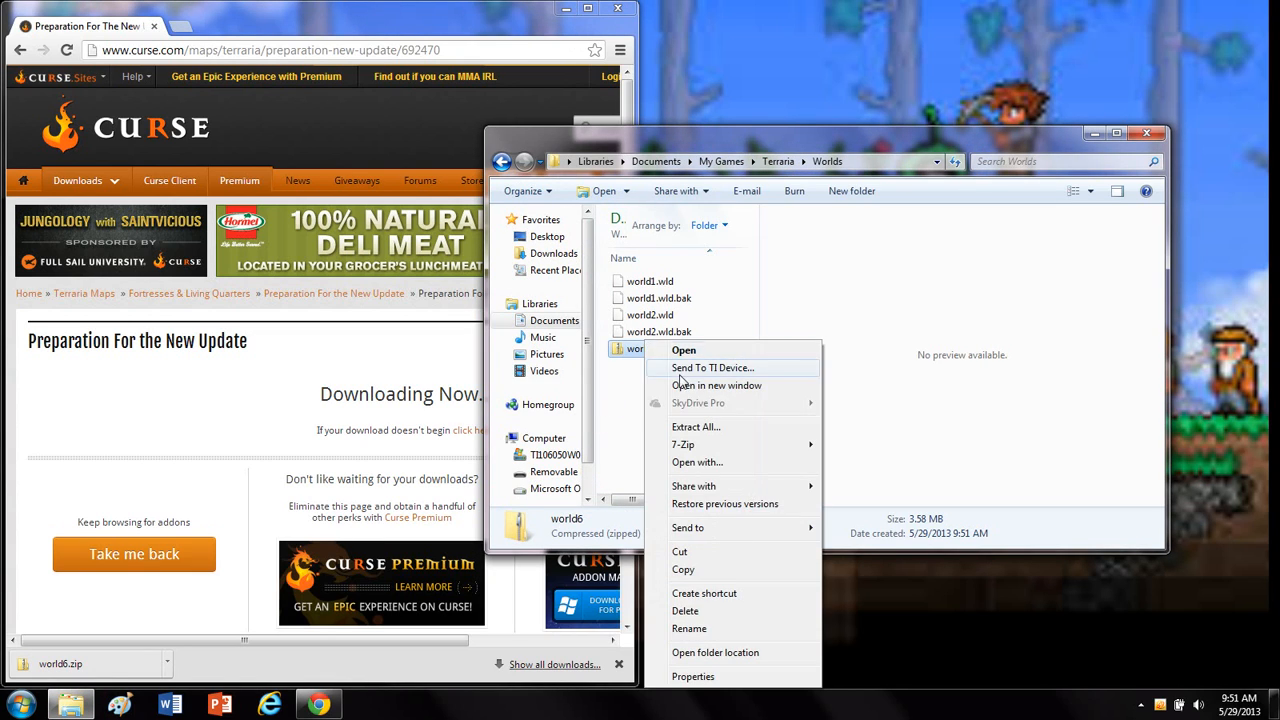
{"action": "left_click", "coordinate": [695, 427]}
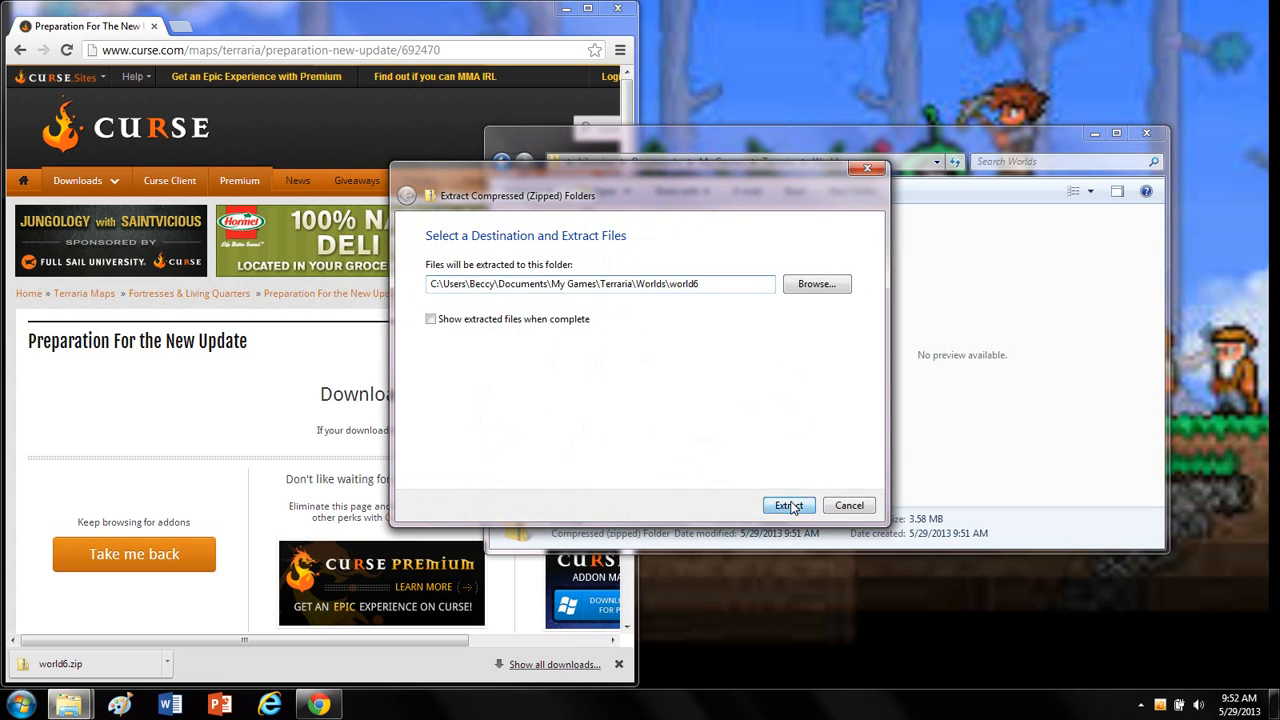
{"action": "left_click", "coordinate": [788, 504]}
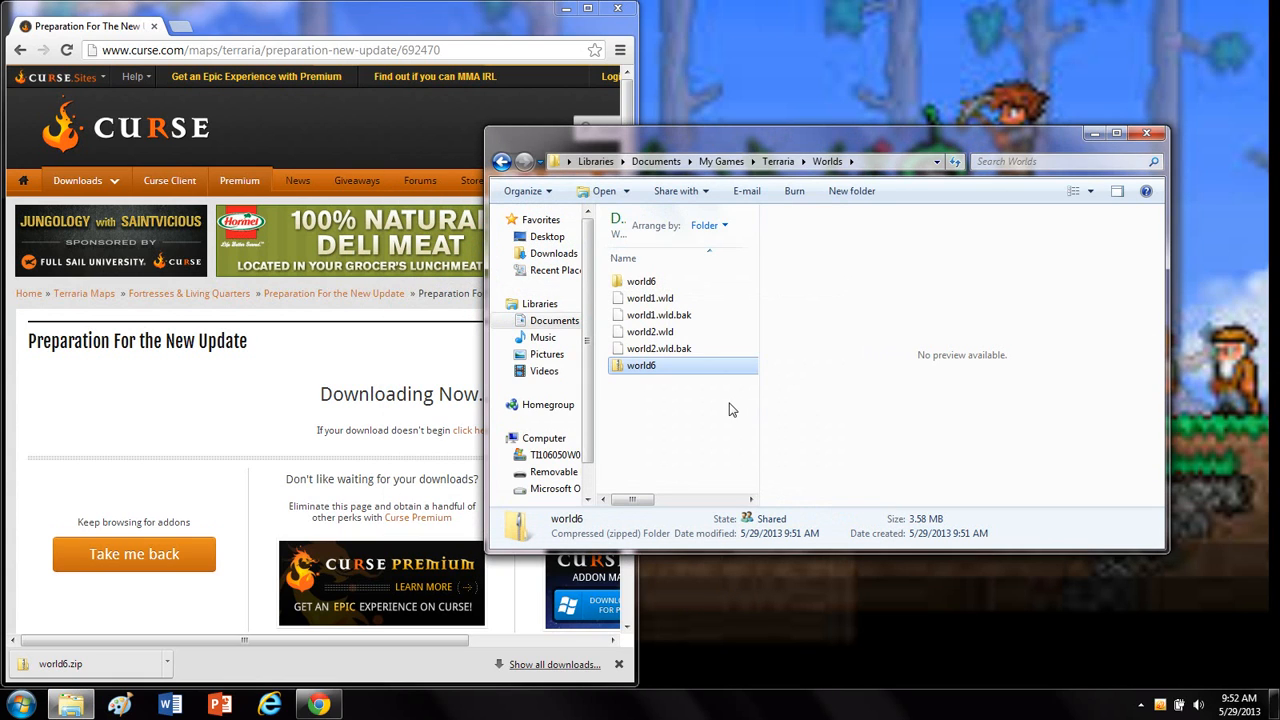
Move world6.wld out of the extracted world6 folder into the Worlds folder.
{"action": "left_click", "coordinate": [641, 281]}
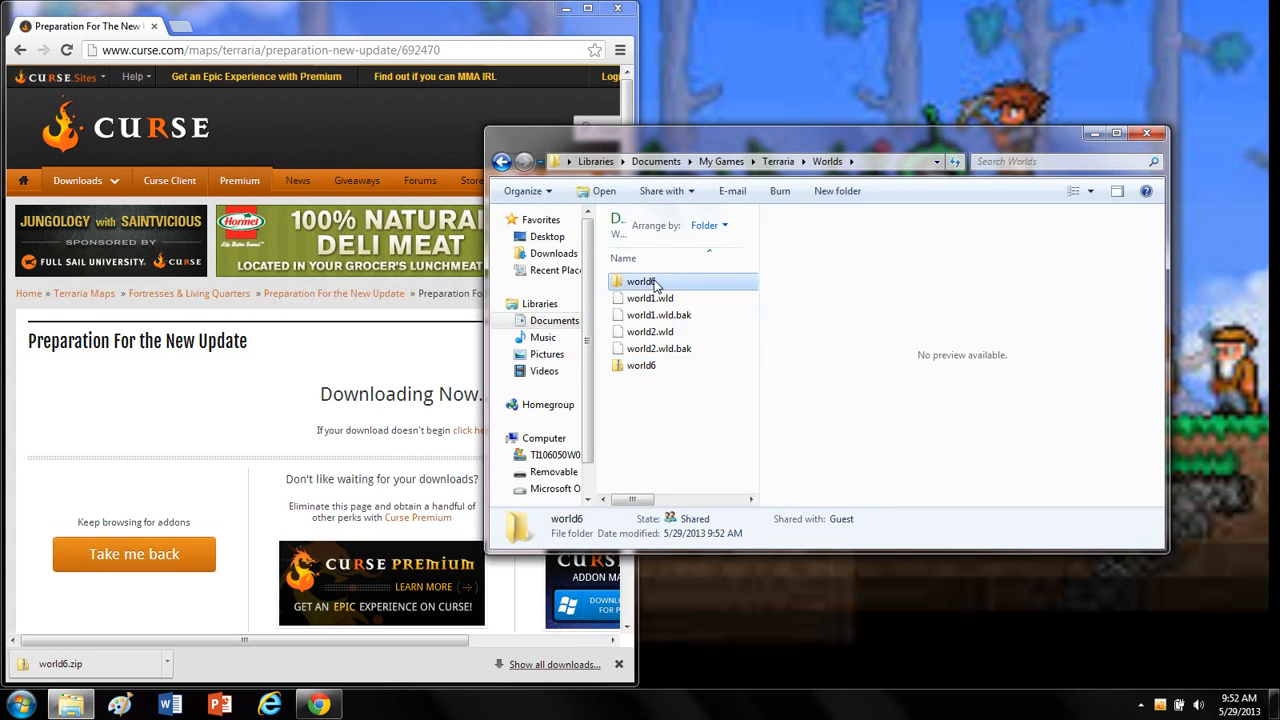
{"action": "double_click", "coordinate": [641, 281]}
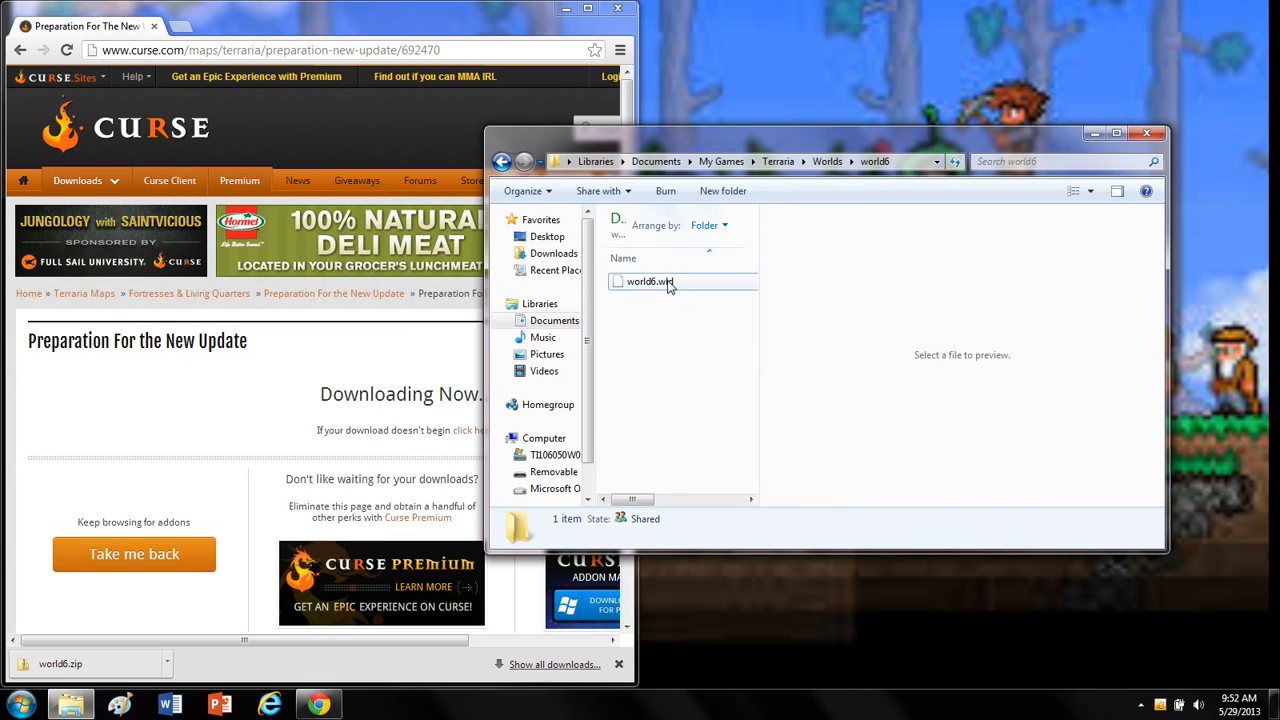
{"action": "left_click", "coordinate": [648, 281]}
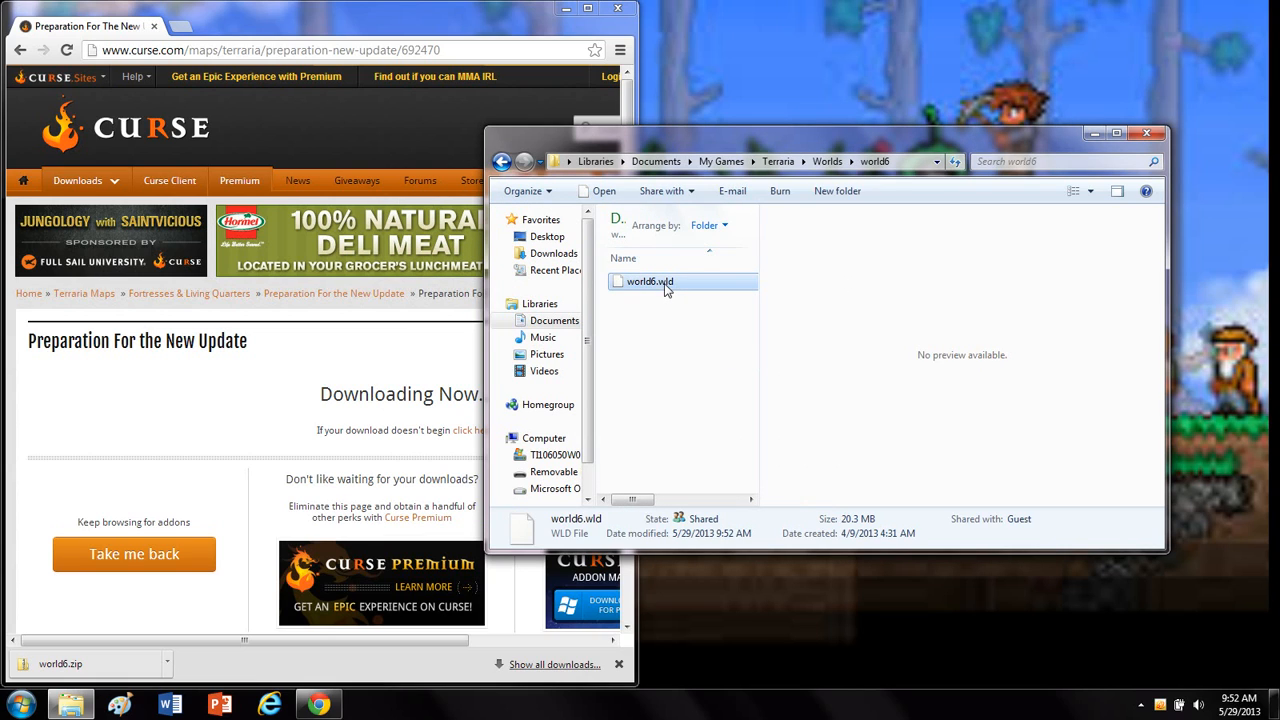
{"action": "right_click", "coordinate": [649, 281]}
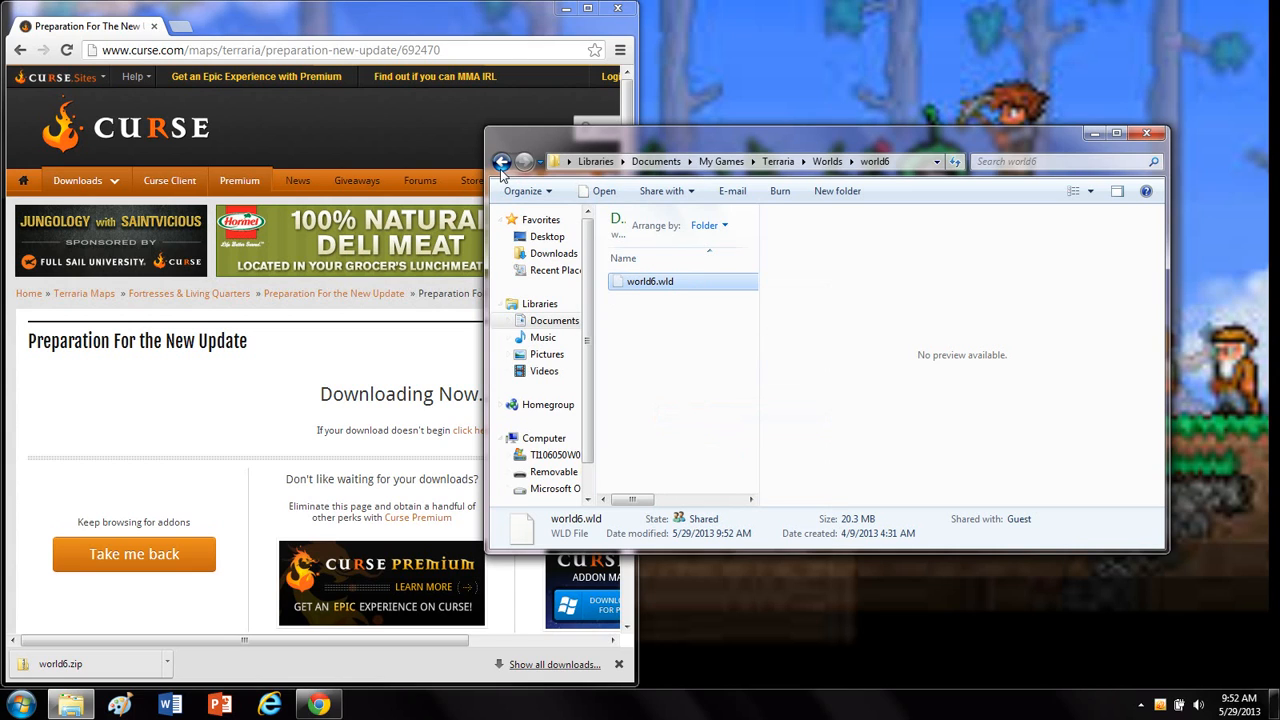
{"action": "left_click", "coordinate": [502, 161]}
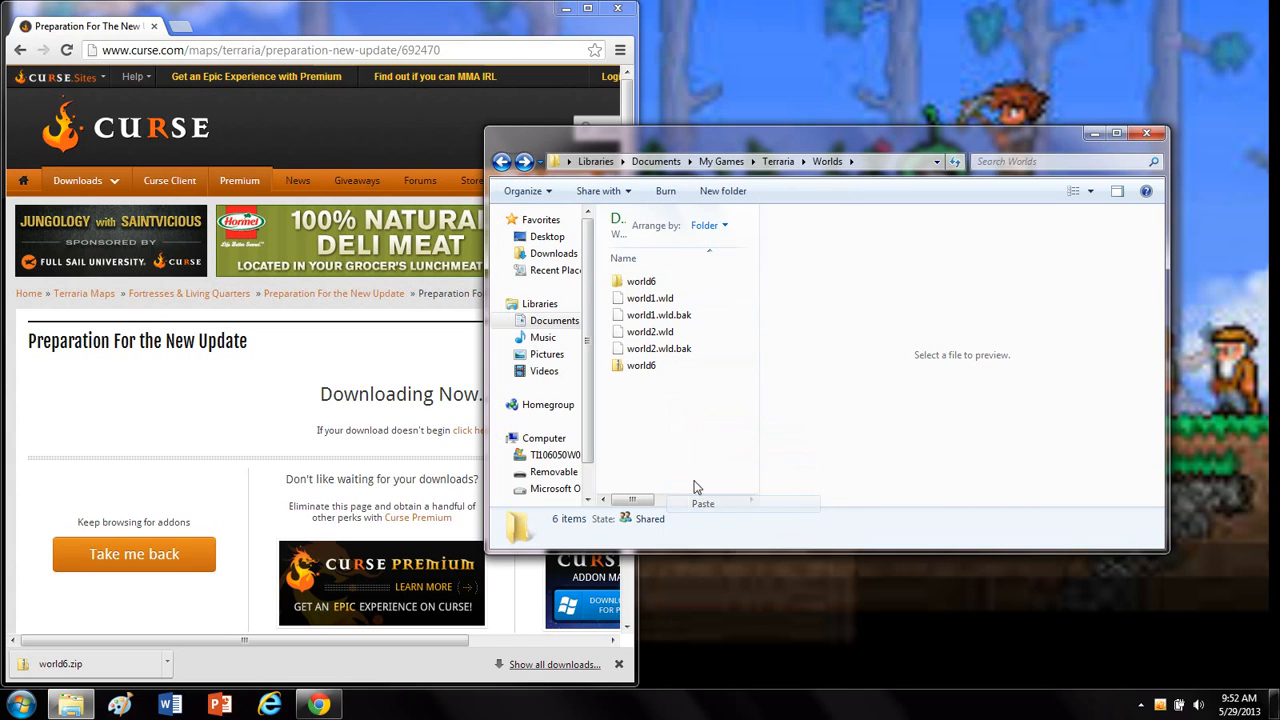
Delete the world6 zip archive and the extracted world6 folder.
{"action": "right_click", "coordinate": [641, 382]}
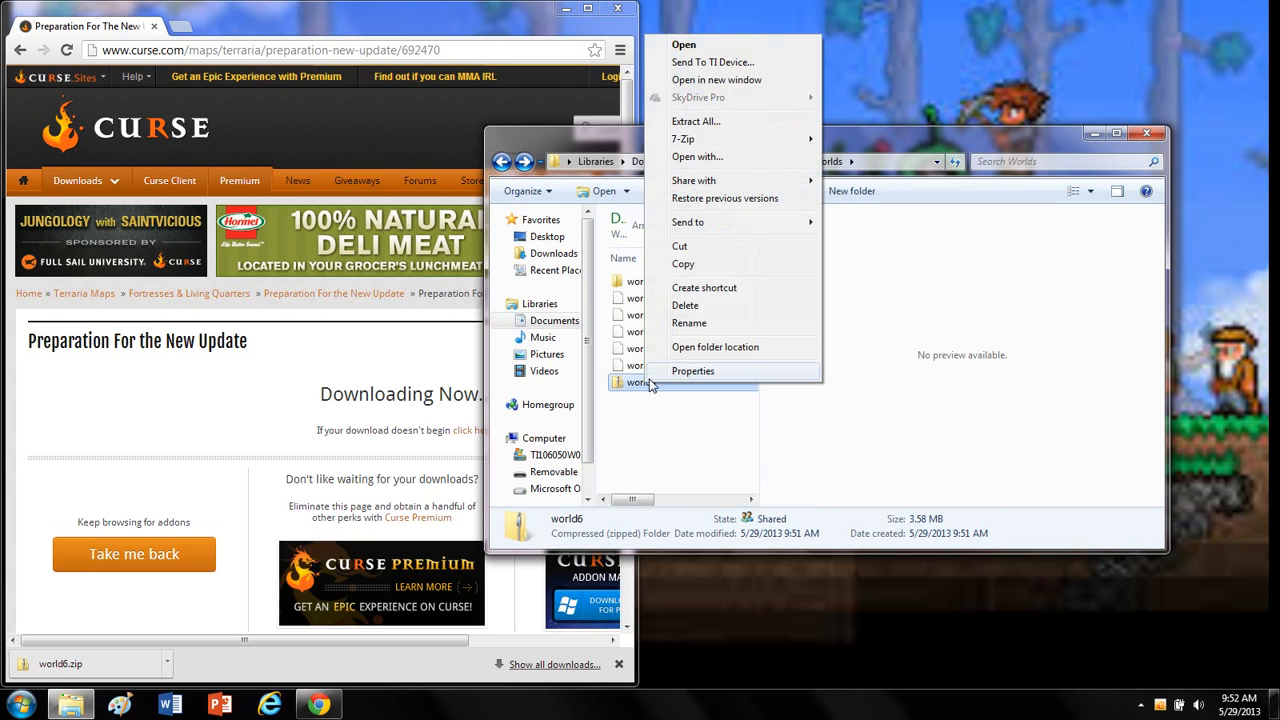
{"action": "left_click", "coordinate": [684, 305]}
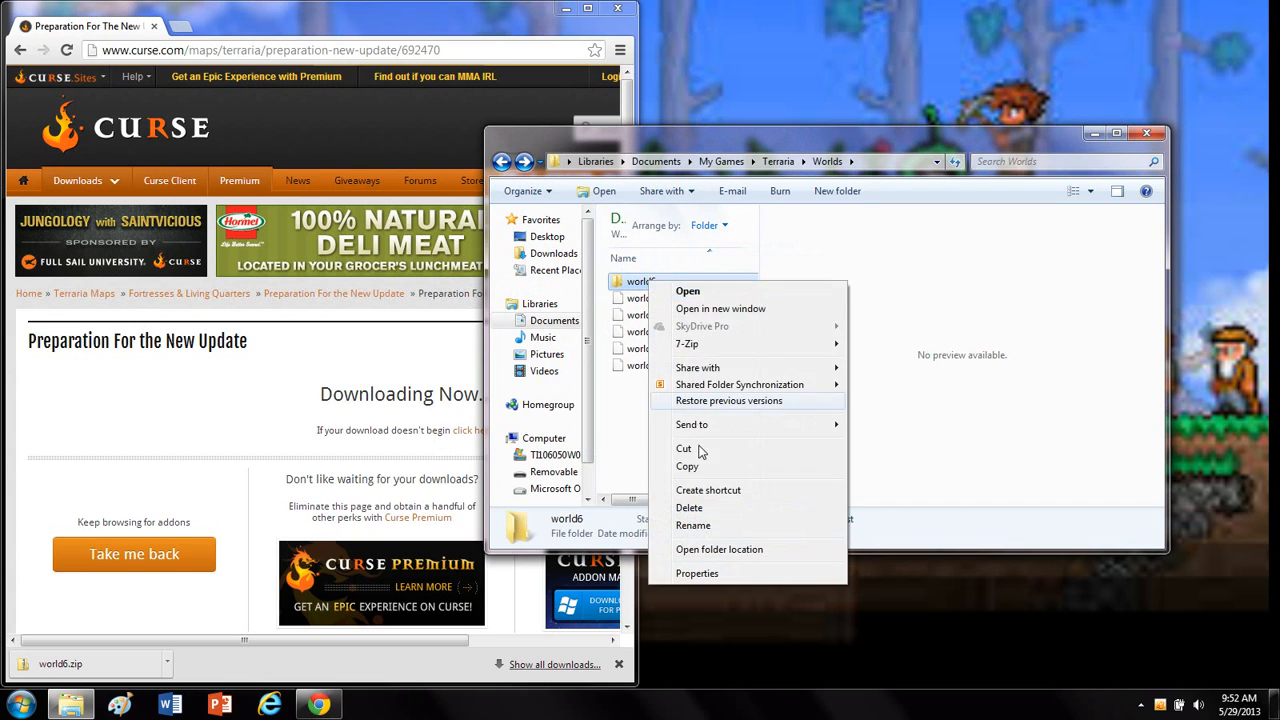
{"action": "left_click", "coordinate": [689, 507]}
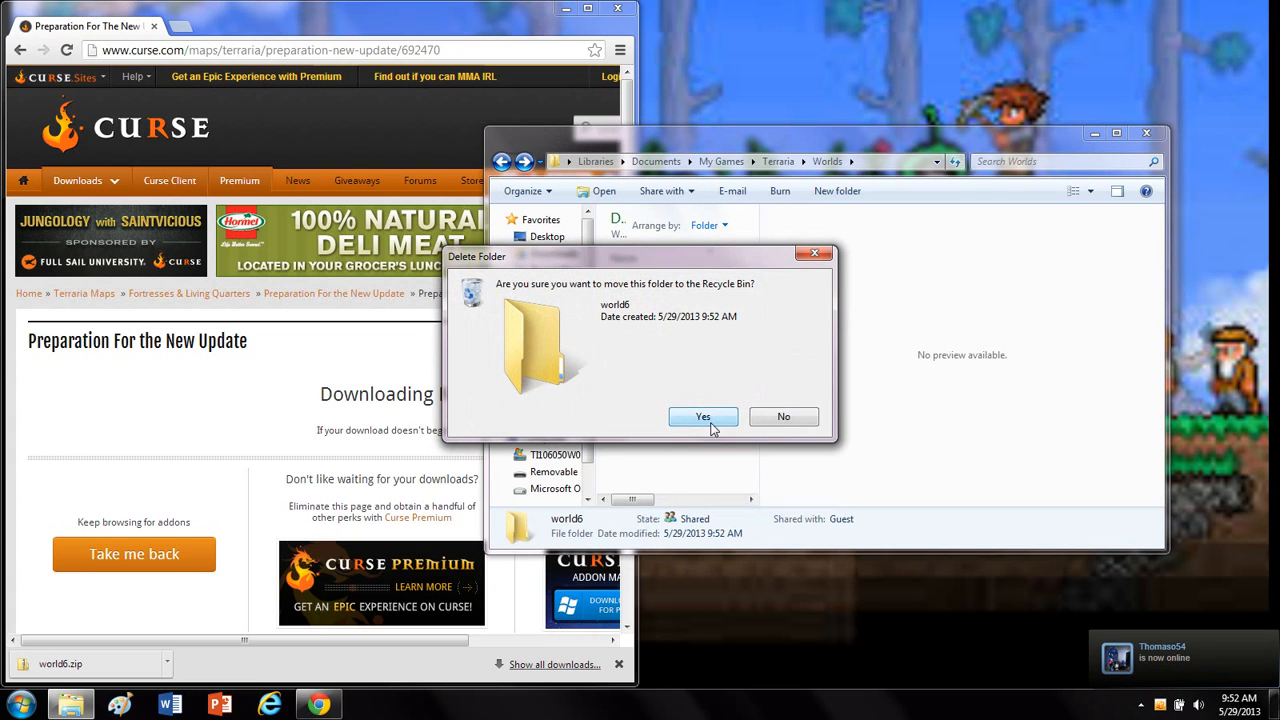
{"action": "left_click", "coordinate": [702, 416]}
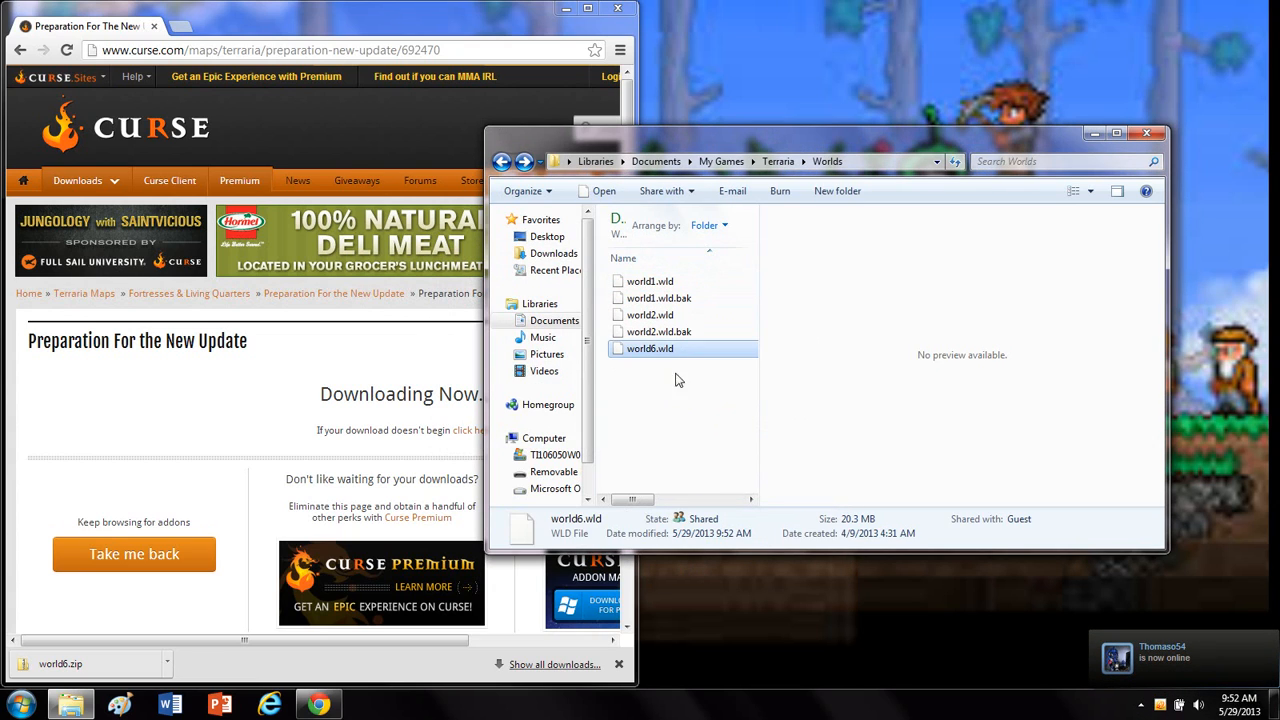
{"action": "mouse_move", "coordinate": [686, 386]}
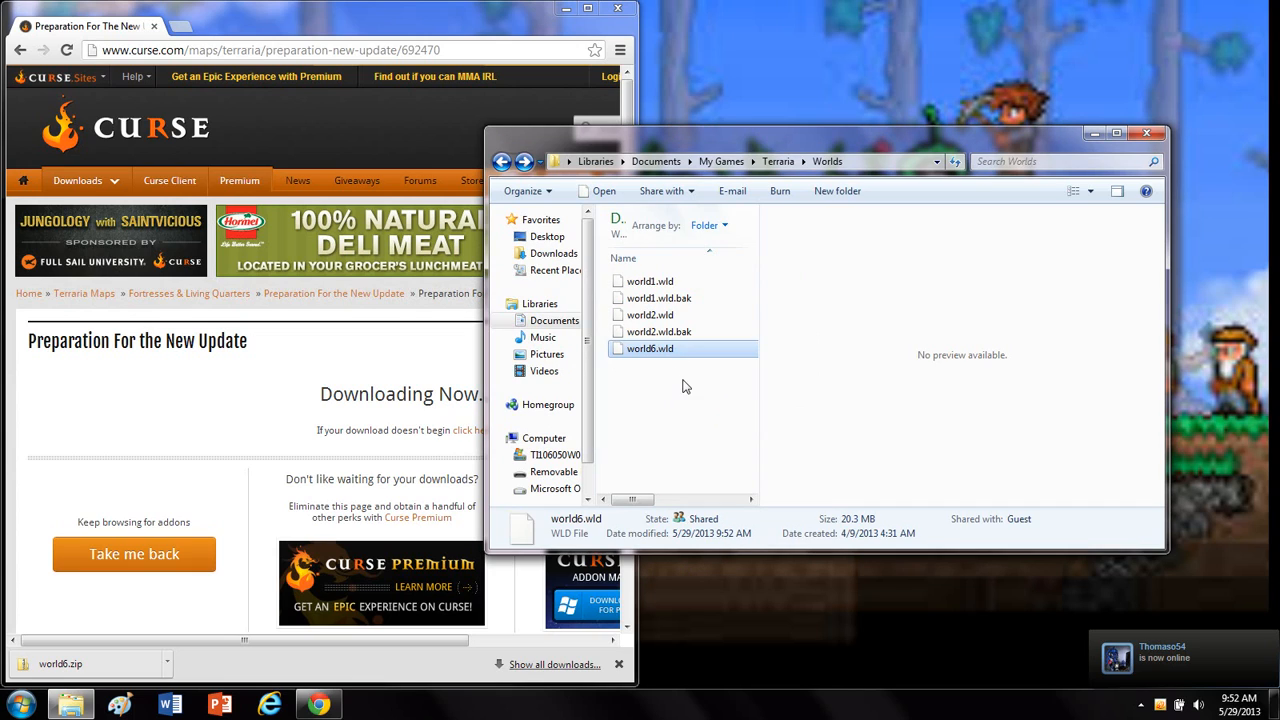
Select world1.wld.bak in the Worlds list, then close the Worlds window.
{"action": "left_click", "coordinate": [659, 298]}
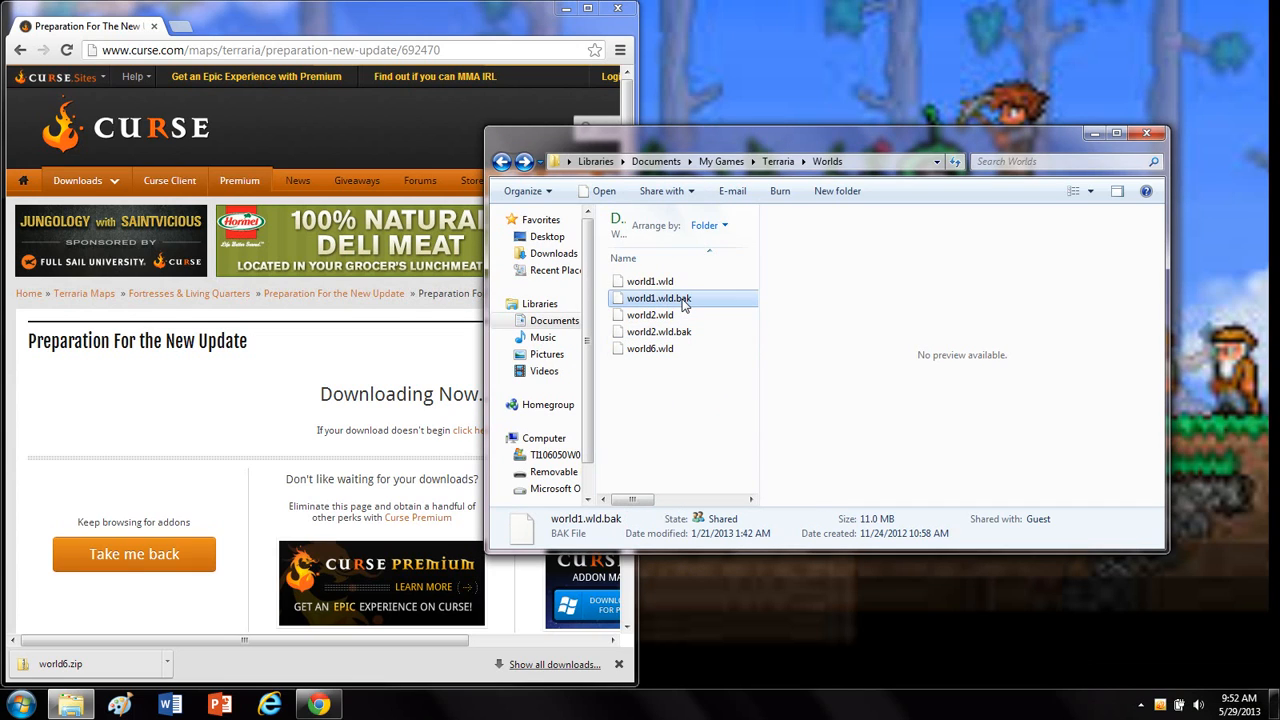
{"action": "left_click", "coordinate": [659, 331]}
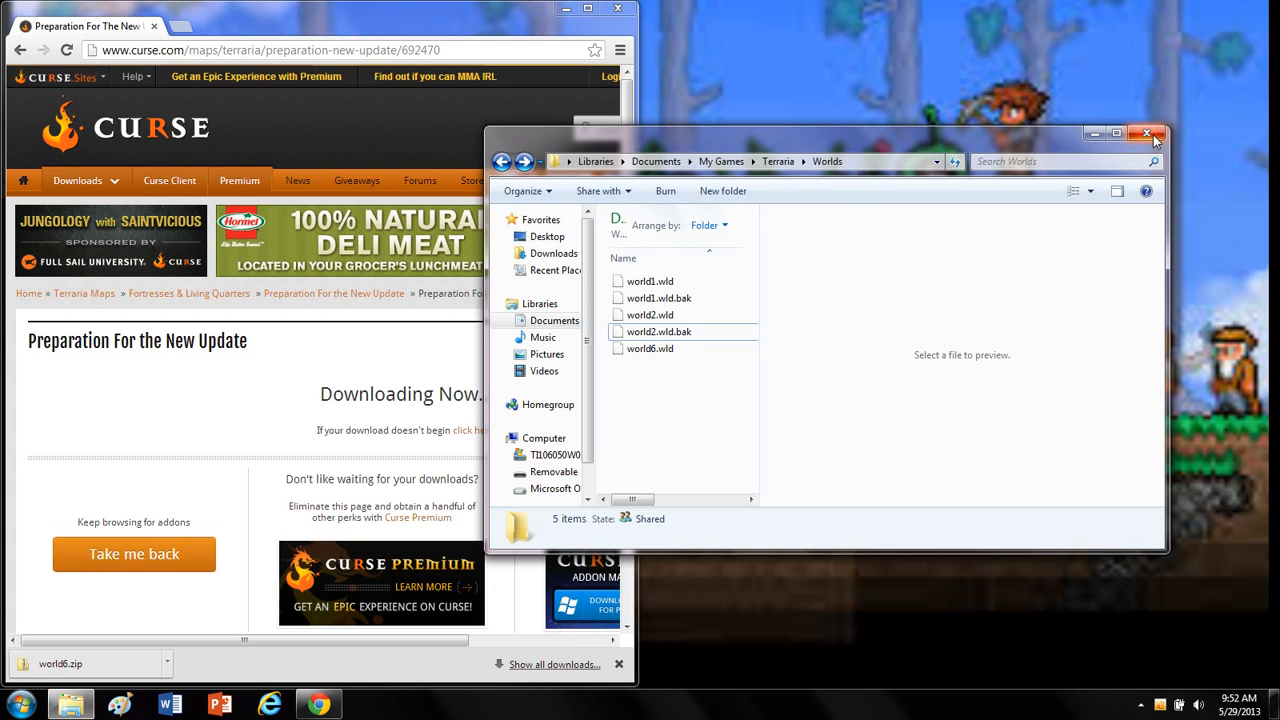
{"action": "left_click", "coordinate": [1147, 133]}
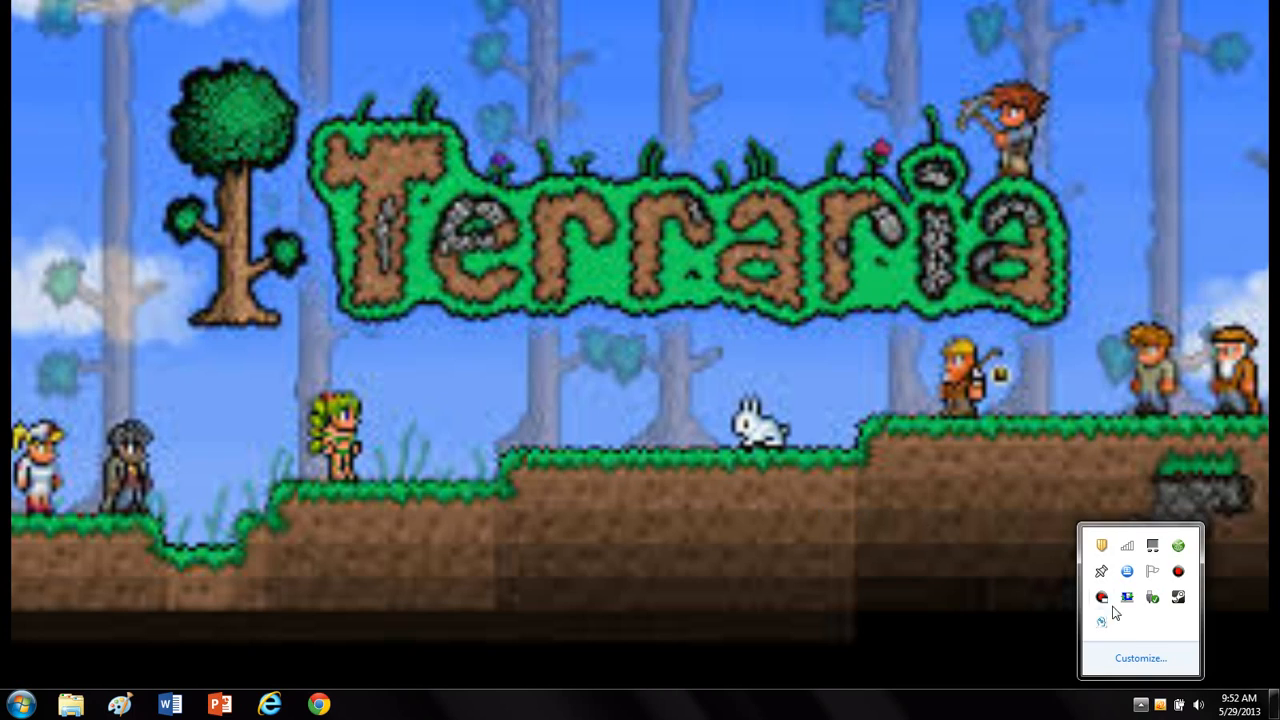
{"action": "mouse_move", "coordinate": [1178, 598]}
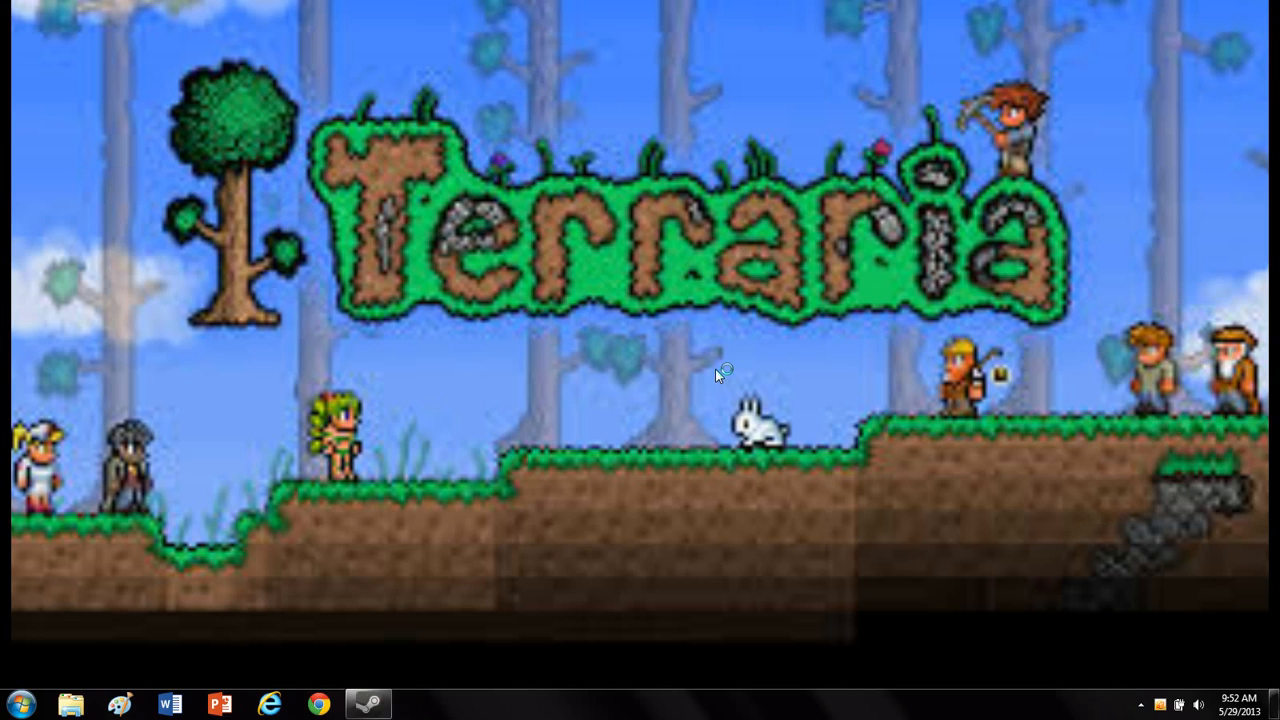
{"action": "mouse_move", "coordinate": [720, 374]}
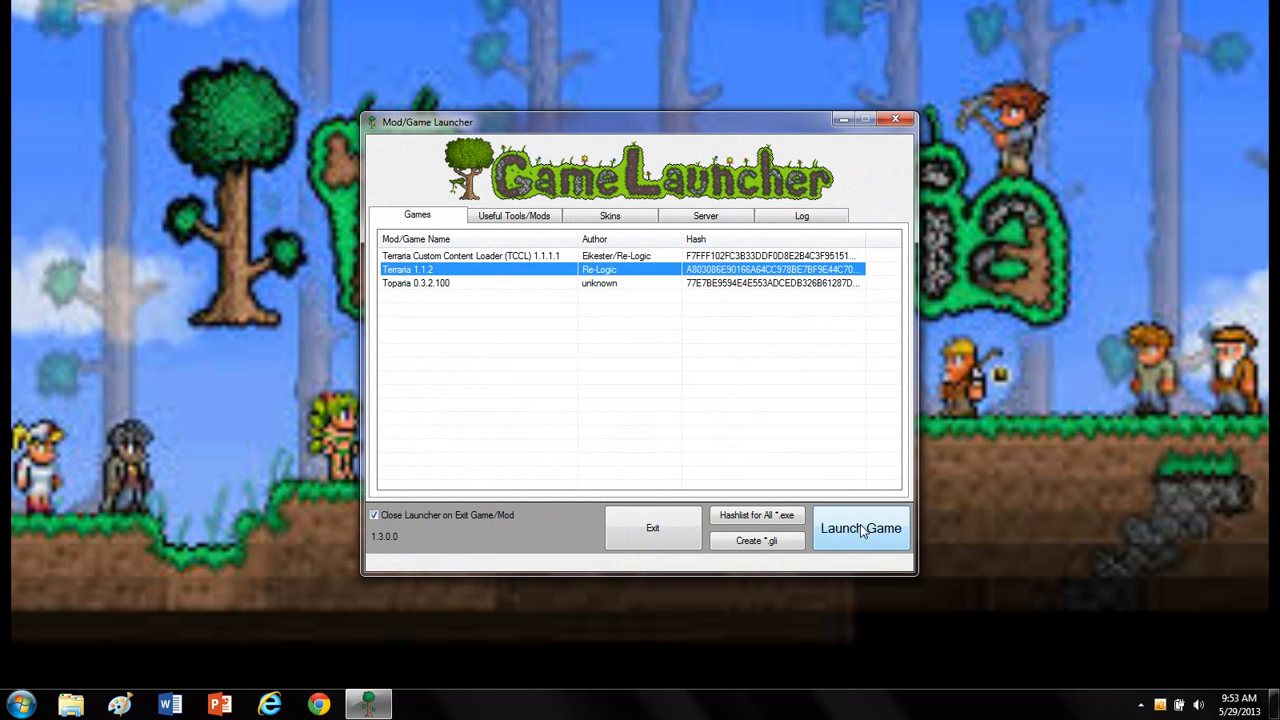
Launch Terraria 1.1.2 from the Game Launcher's Games list.
{"action": "left_click", "coordinate": [860, 528]}
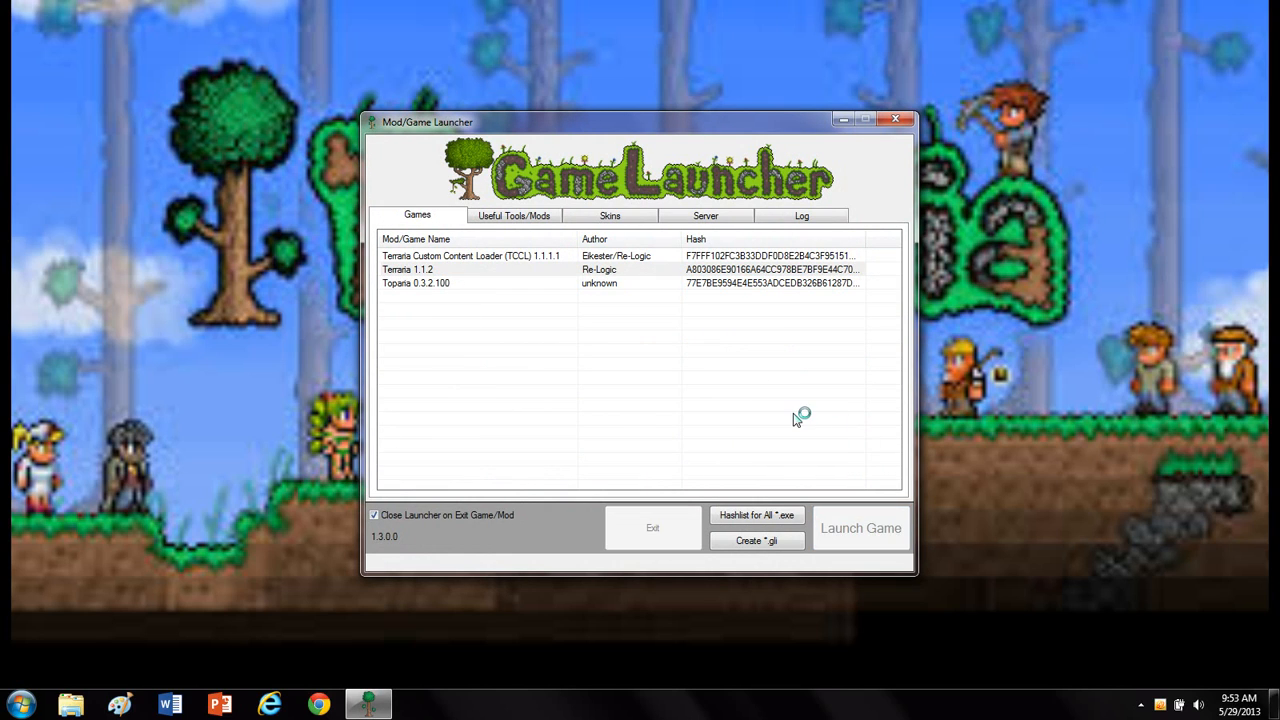
{"action": "mouse_move", "coordinate": [797, 418]}
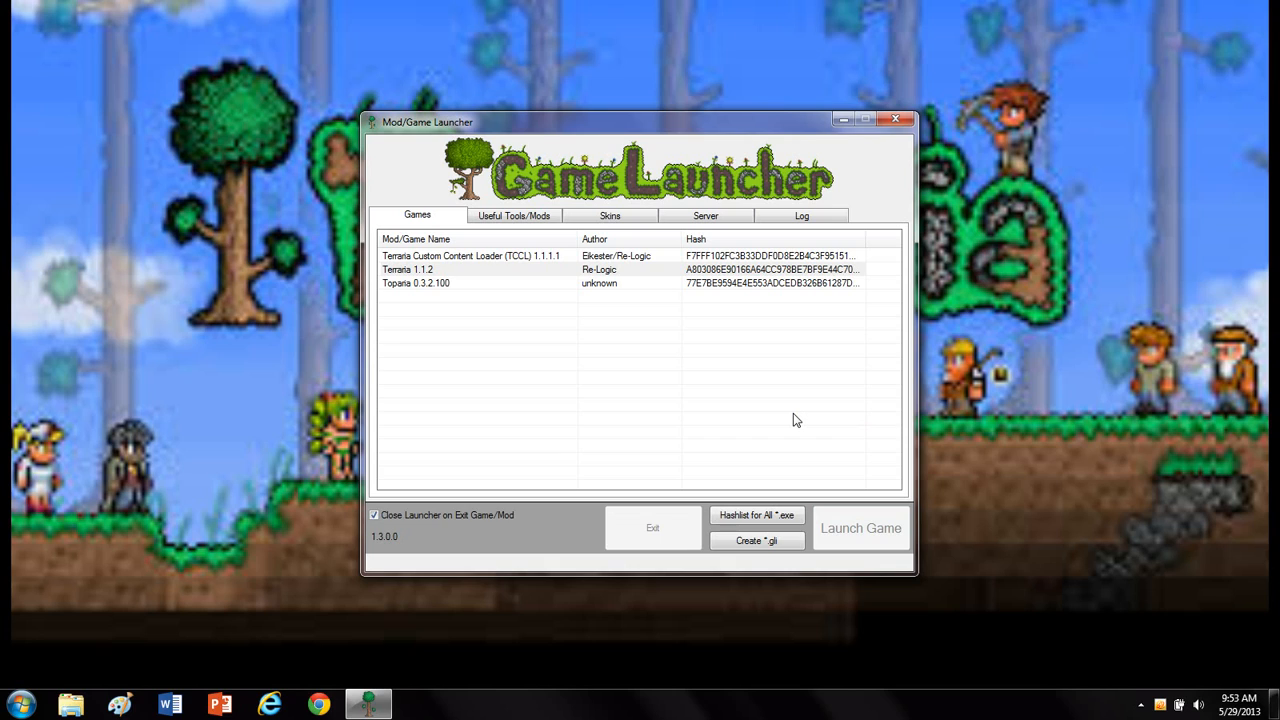
{"action": "mouse_move", "coordinate": [648, 437]}
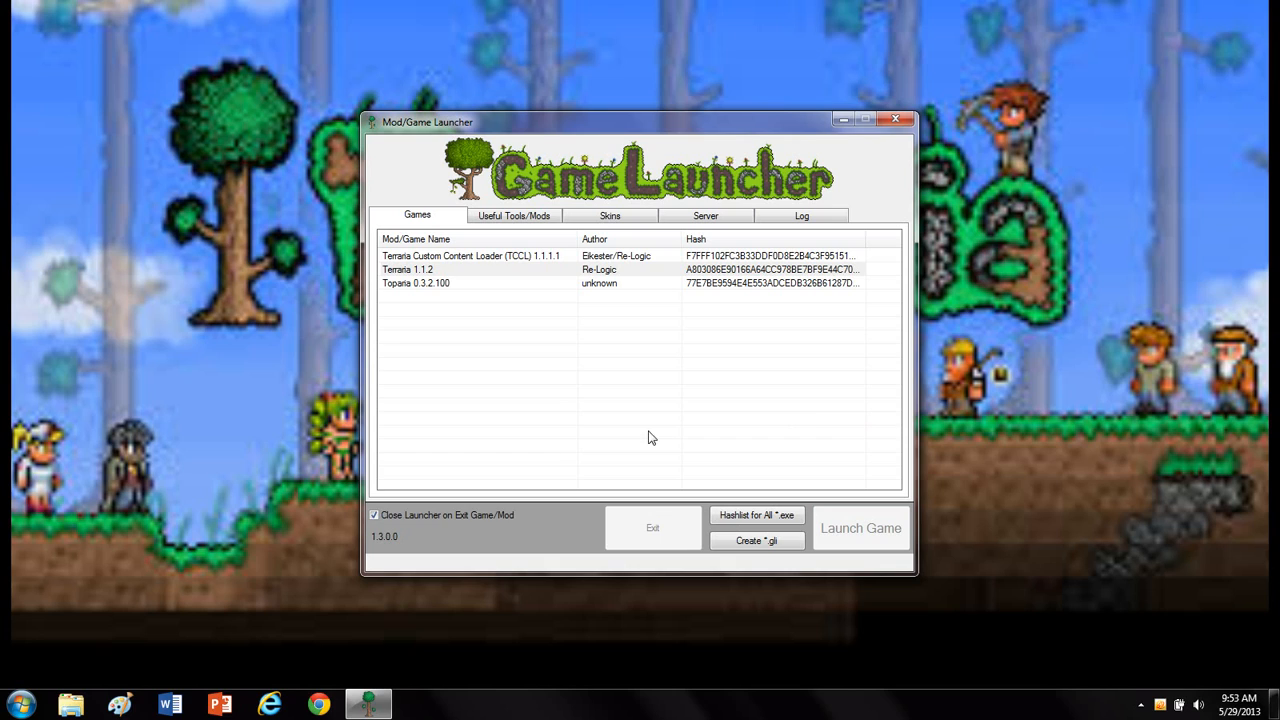
{"action": "mouse_move", "coordinate": [560, 252]}
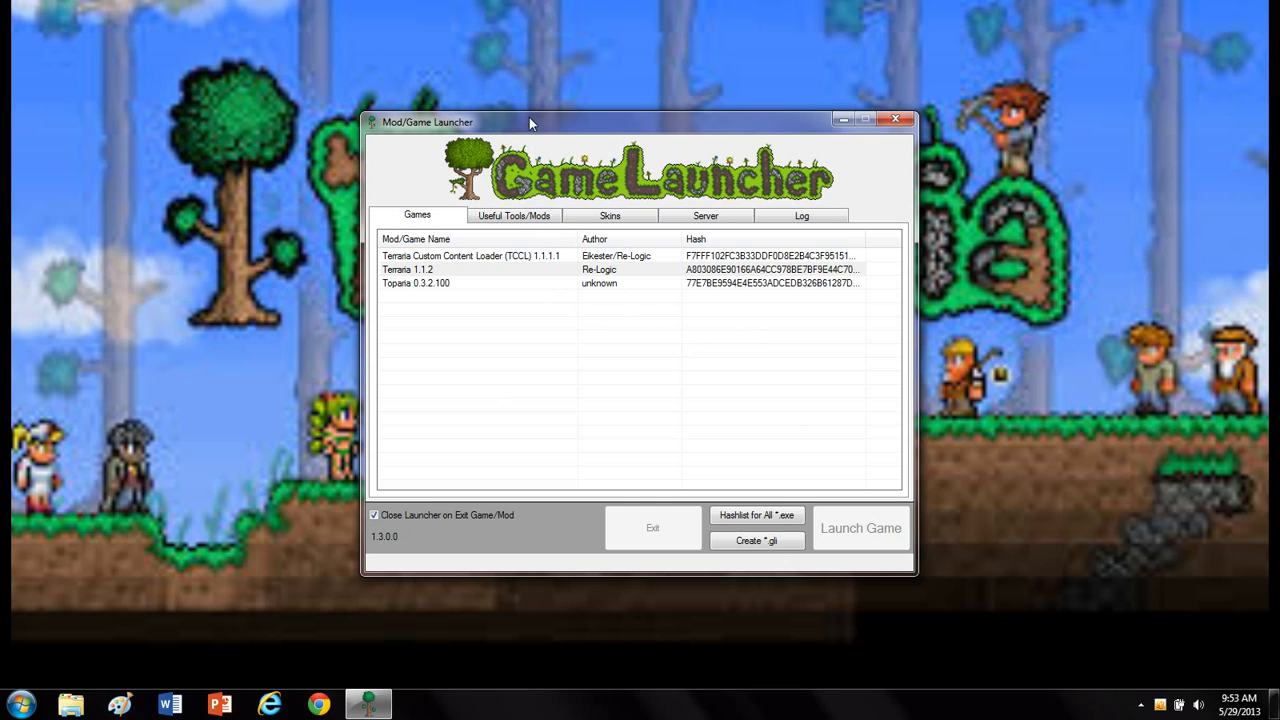
{"action": "mouse_move", "coordinate": [450, 284]}
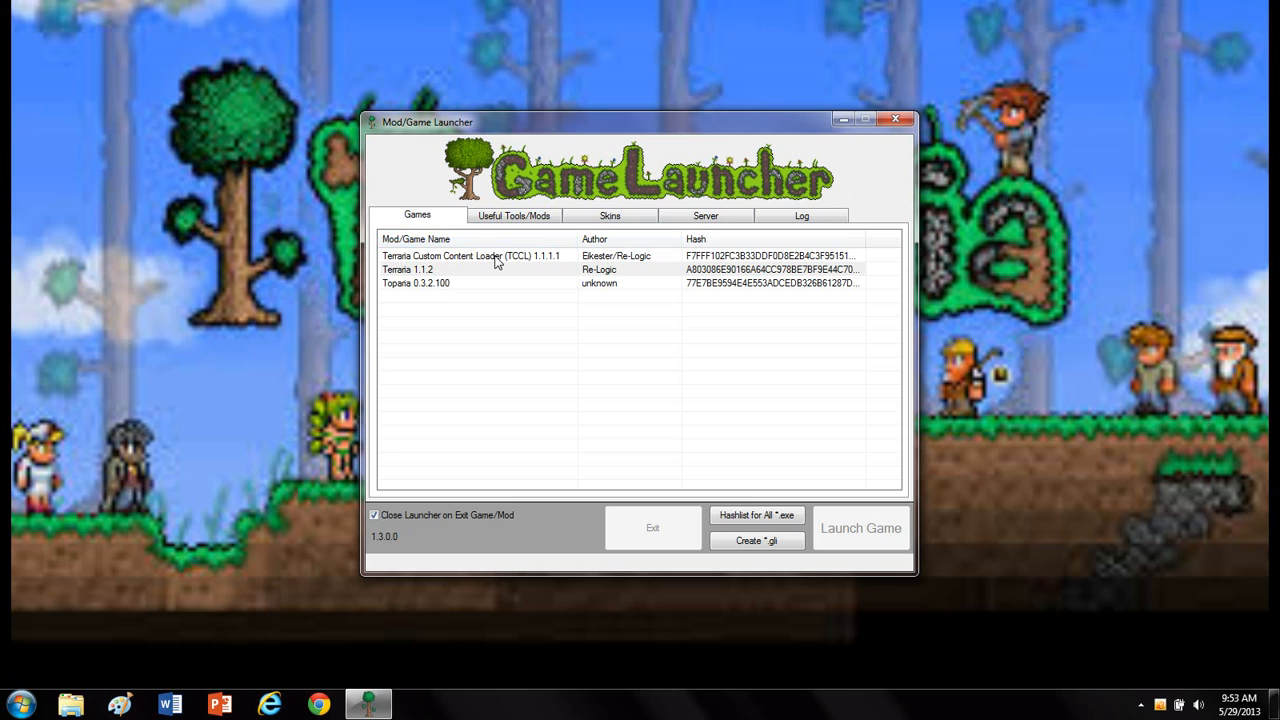
{"action": "mouse_move", "coordinate": [725, 352]}
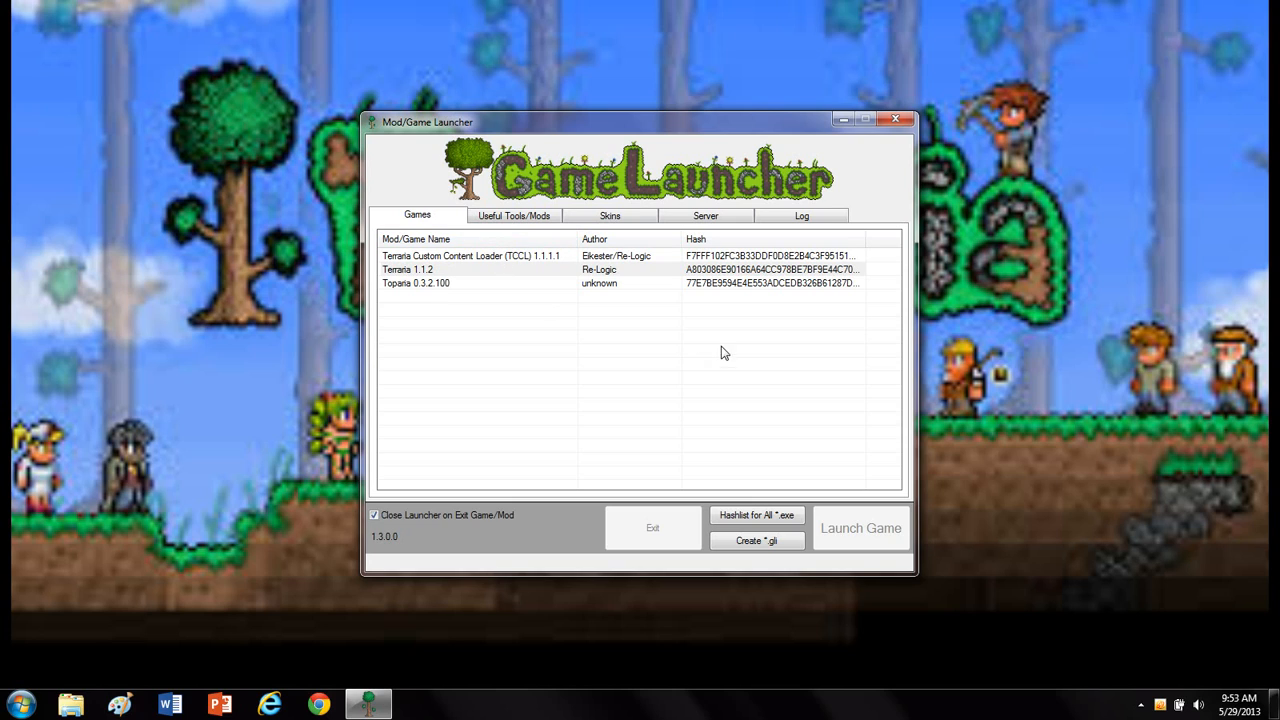
{"action": "mouse_move", "coordinate": [512, 545]}
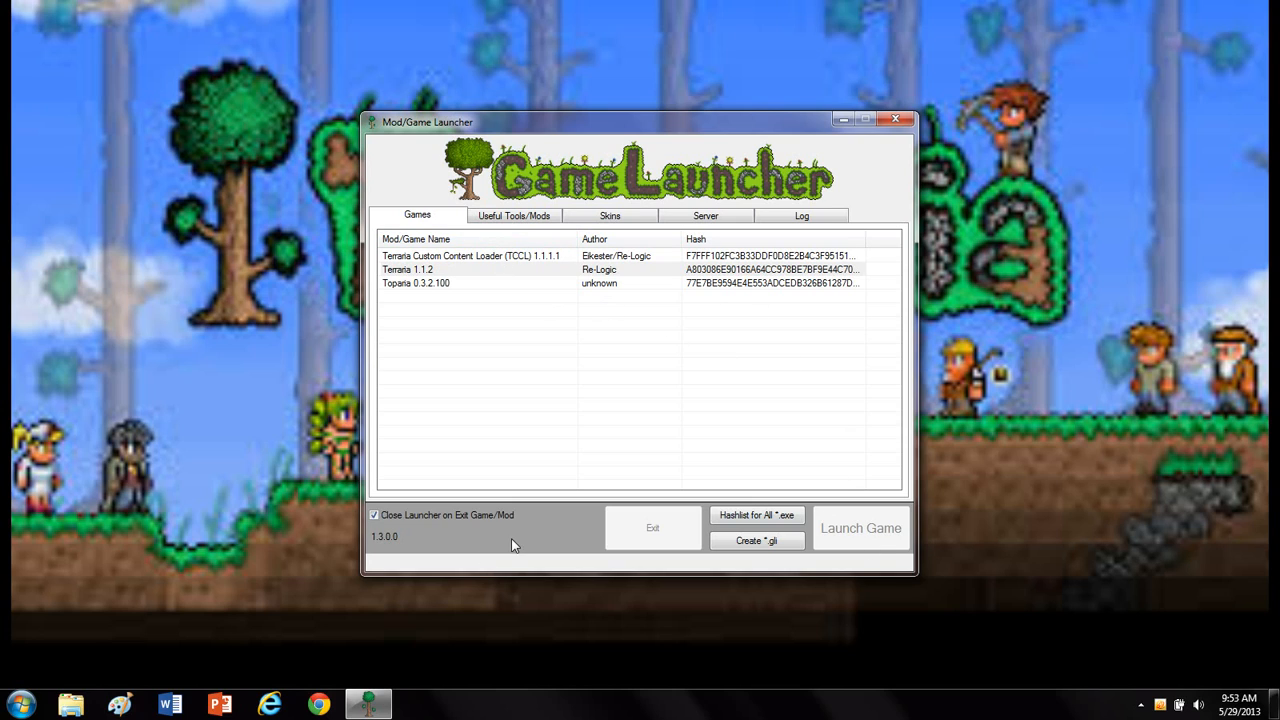
{"action": "left_click", "coordinate": [860, 527]}
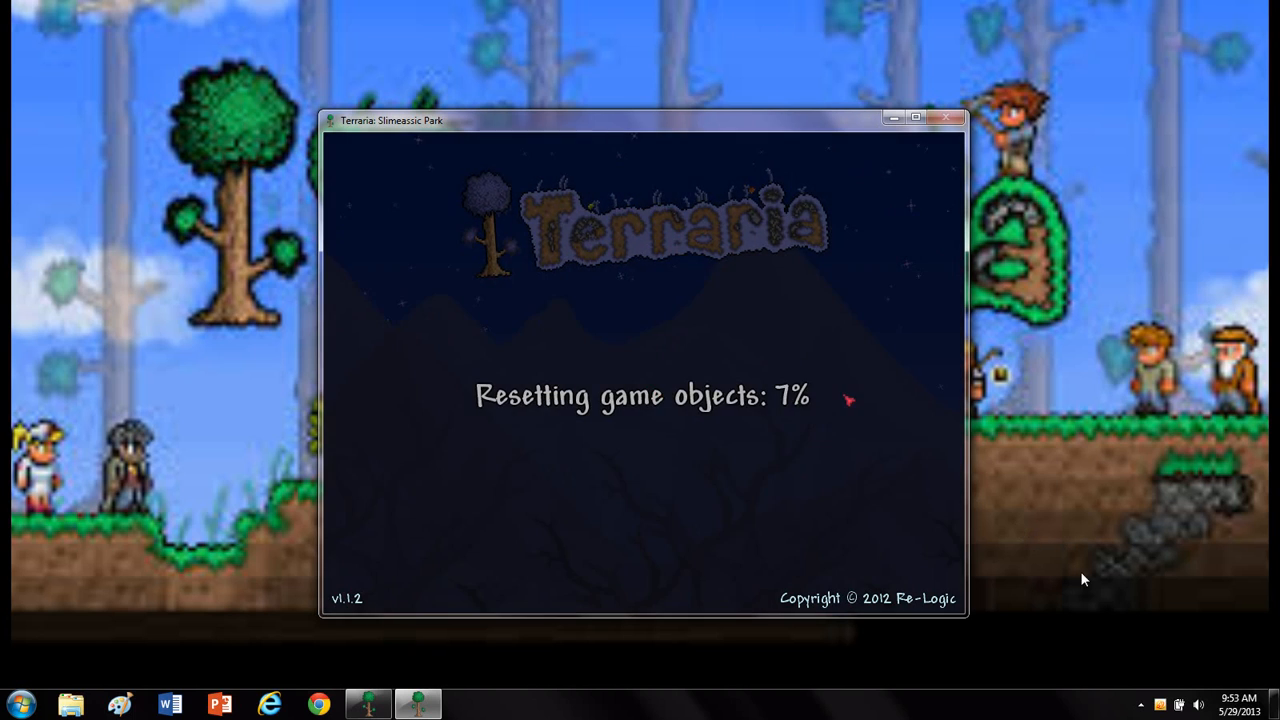
Show the system tray volume slider while Terraria loads.
{"action": "left_click", "coordinate": [1199, 704]}
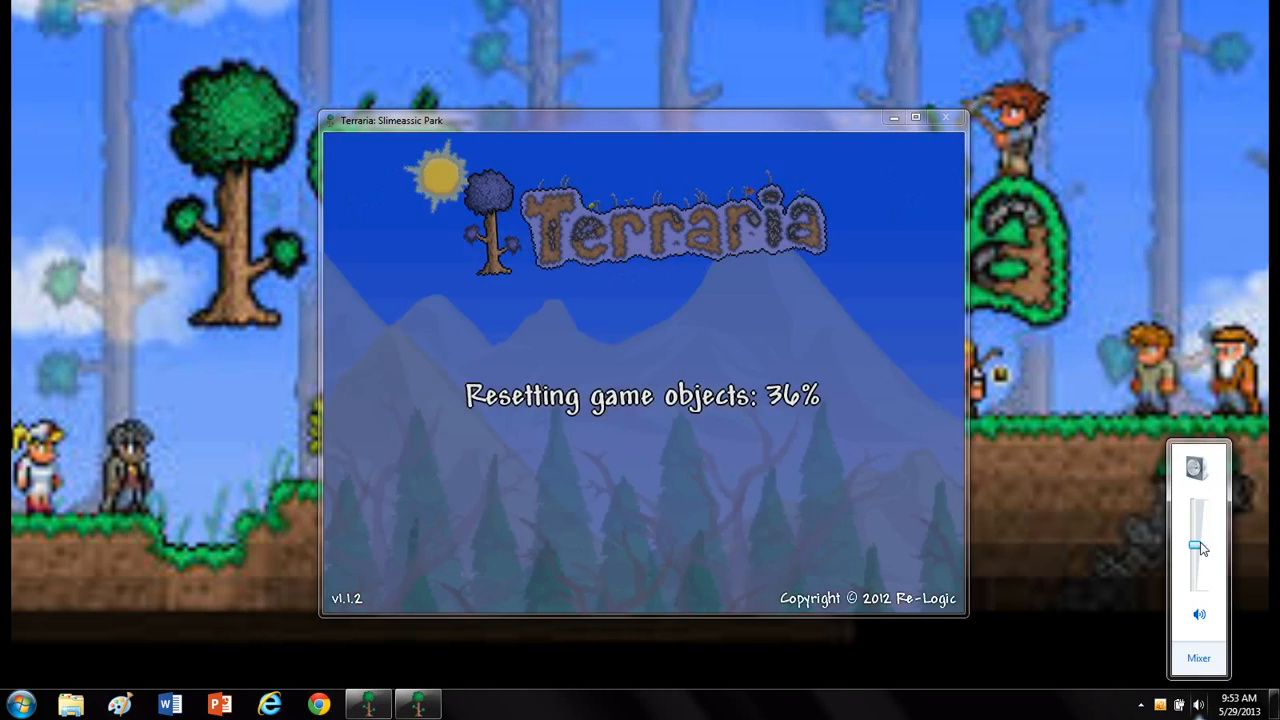